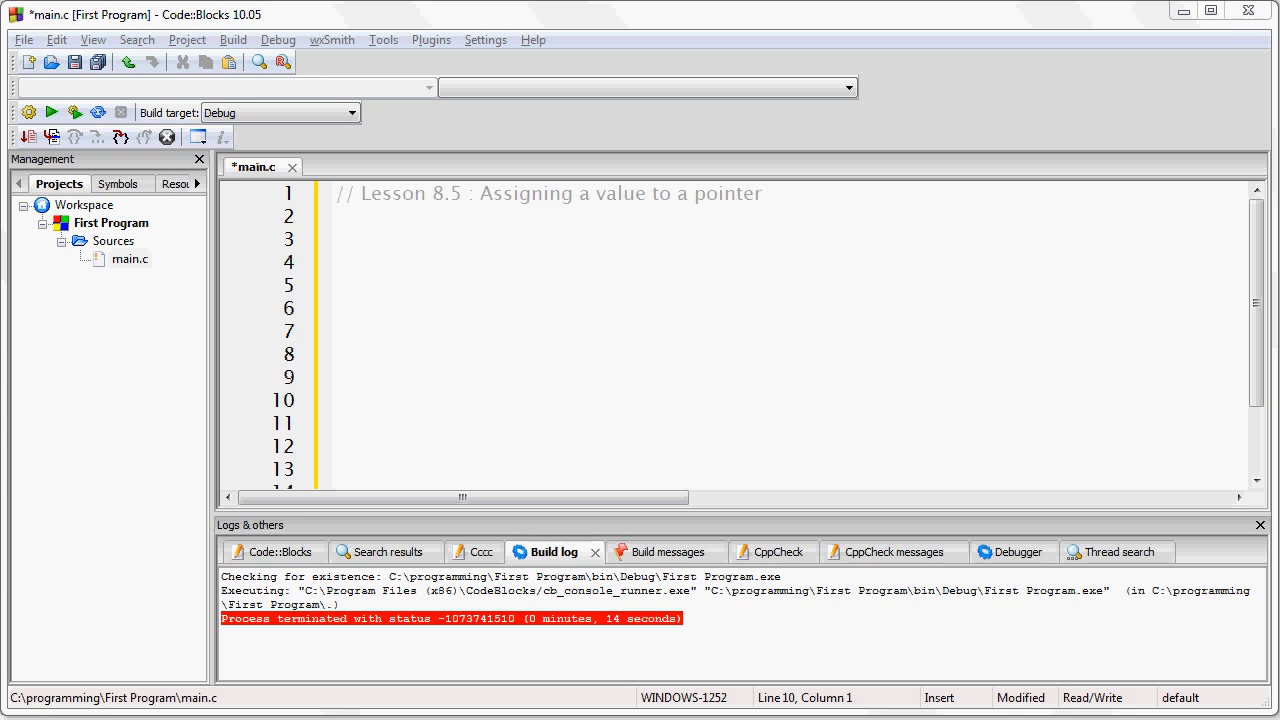
{"action": "mouse_move", "coordinate": [876, 636]}
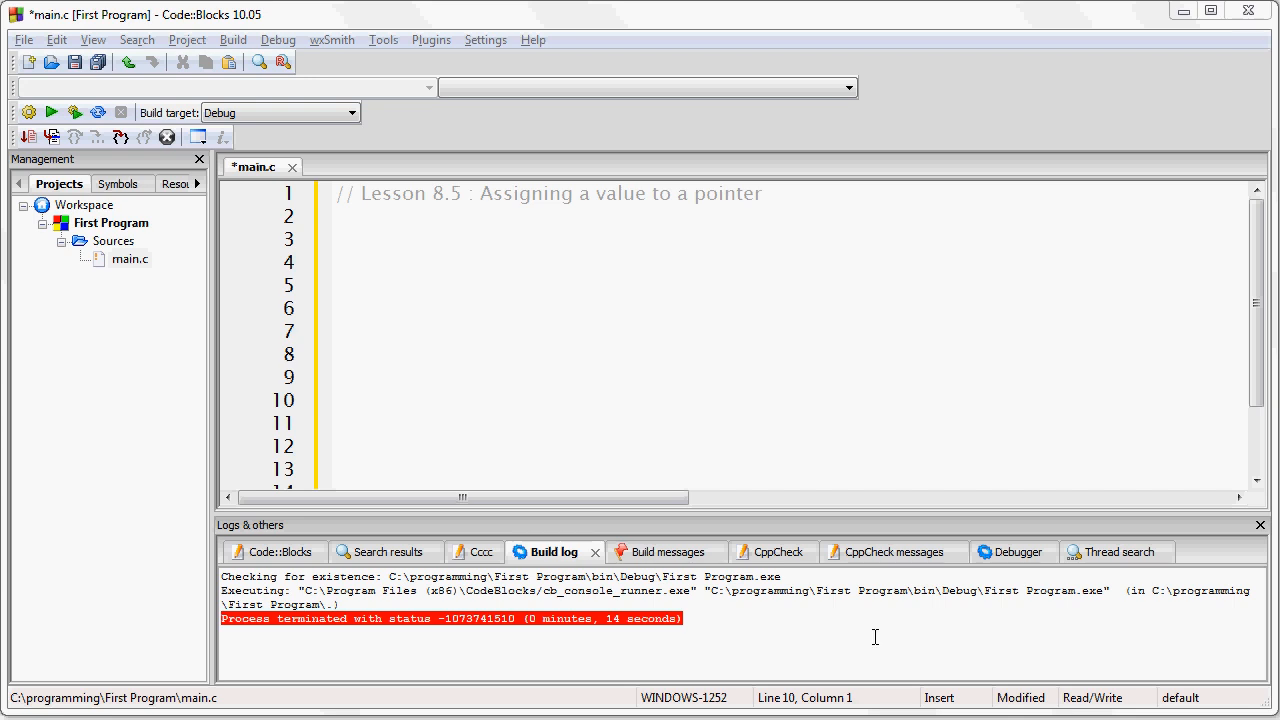
{"action": "mouse_move", "coordinate": [724, 452]}
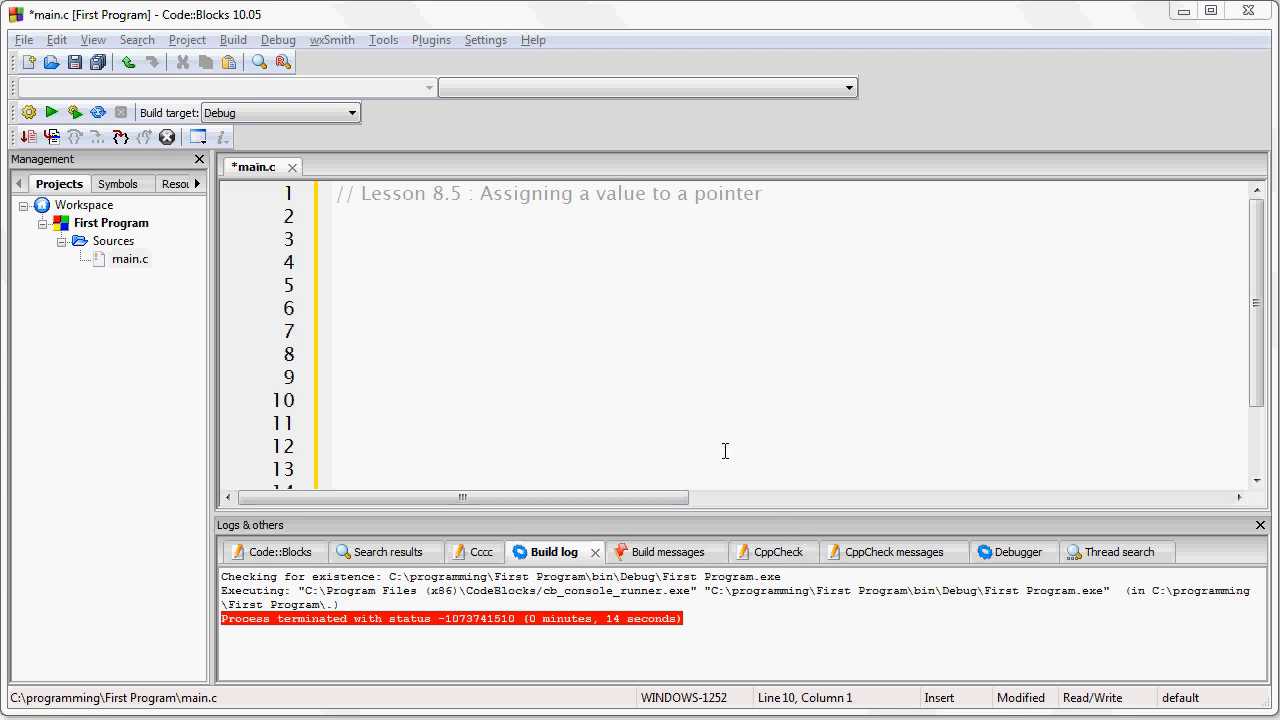
{"action": "mouse_move", "coordinate": [664, 384]}
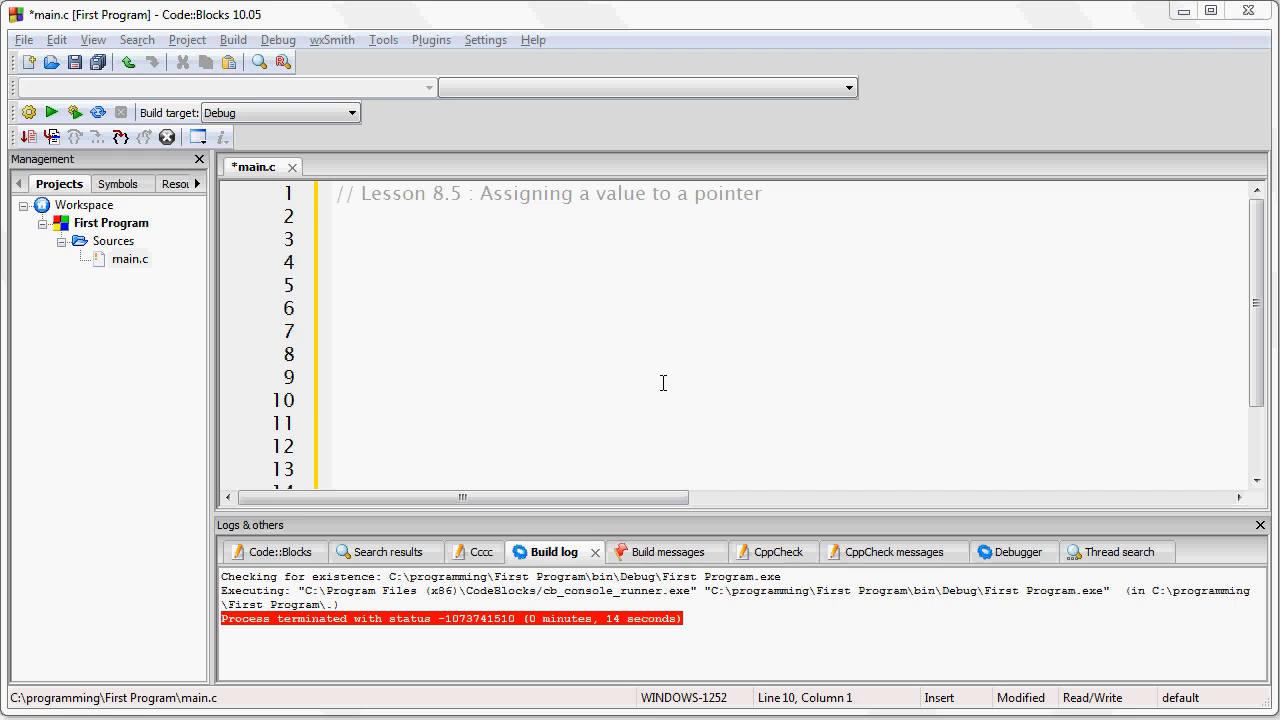
{"action": "mouse_move", "coordinate": [634, 344]}
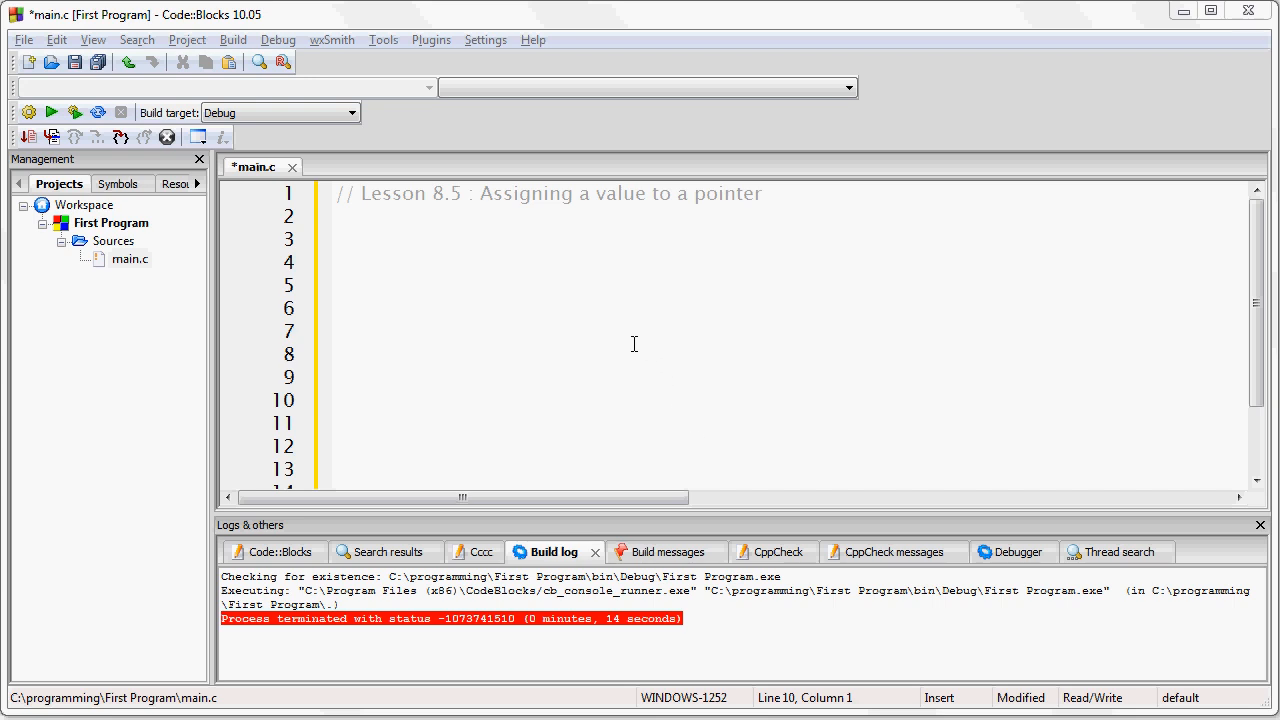
{"action": "mouse_move", "coordinate": [636, 338]}
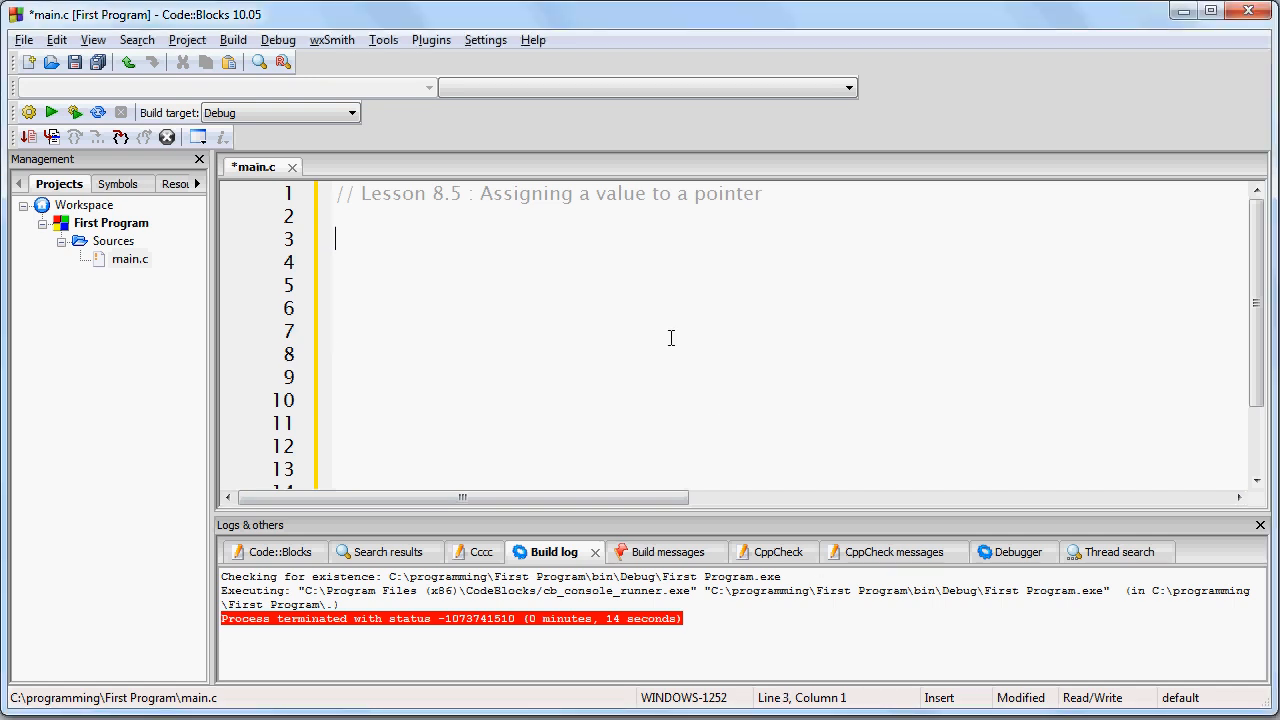
Write the declaration unsigned short int *some_pointer; on line 3.
{"action": "type", "text": "unsigned s"}
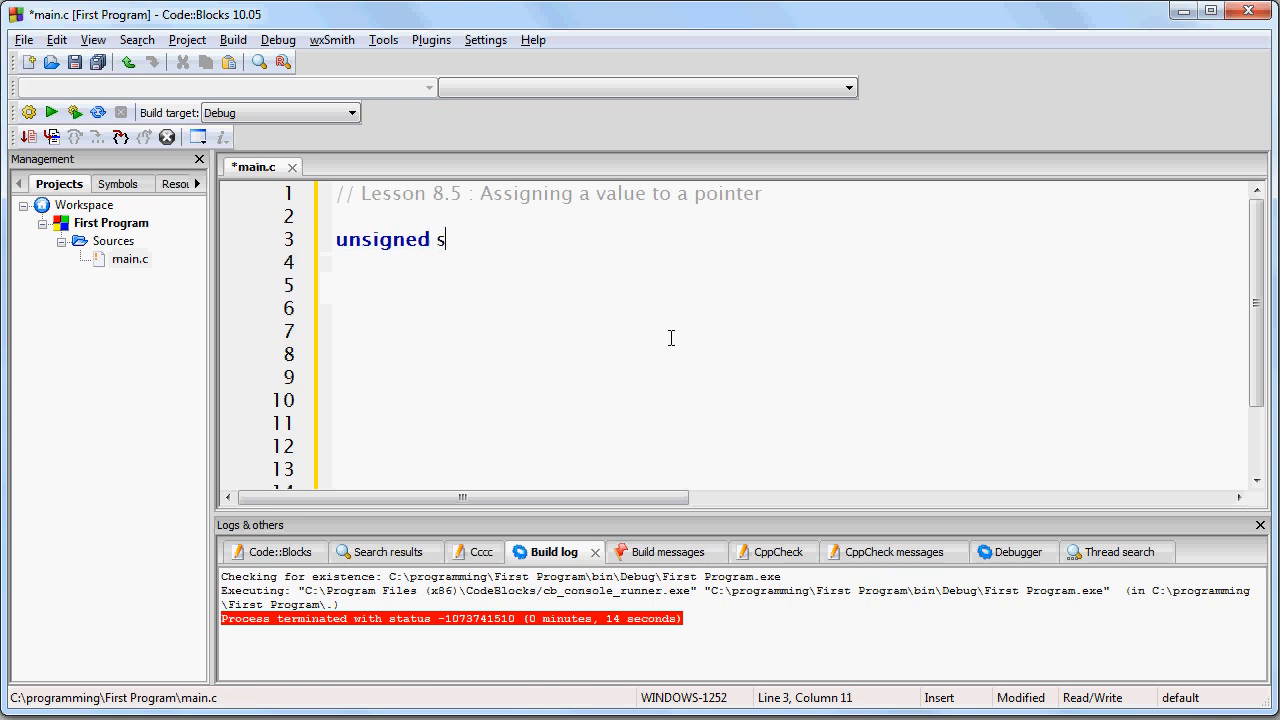
{"action": "type", "text": "hort int *some_pointer"}
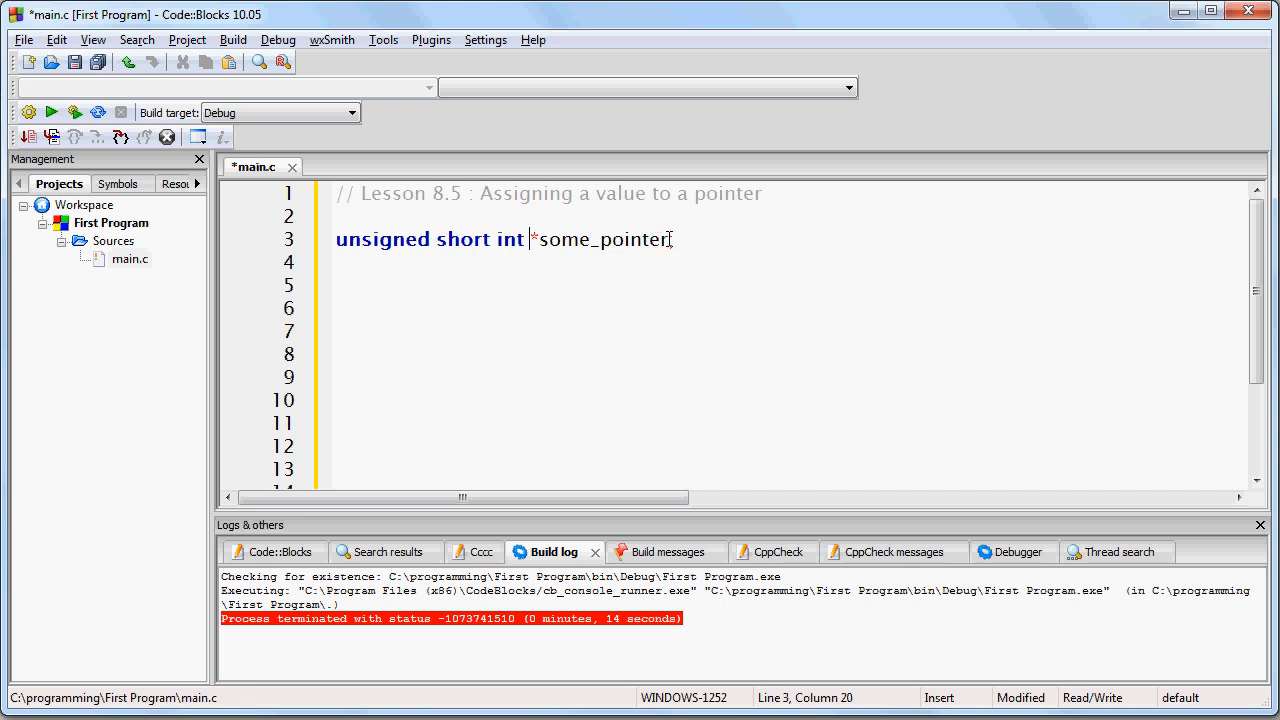
{"action": "type", "text": ";"}
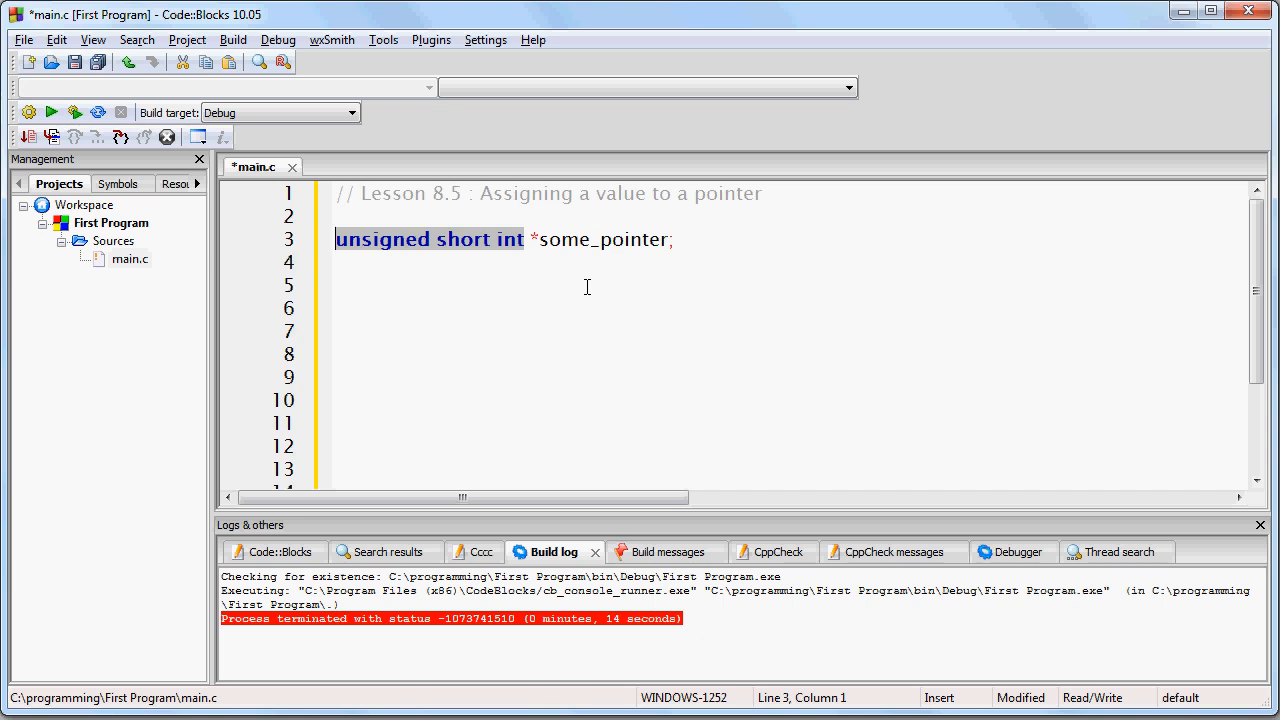
Point out the asterisk and highlight the pointer name some_pointer.
{"action": "left_click", "coordinate": [336, 284]}
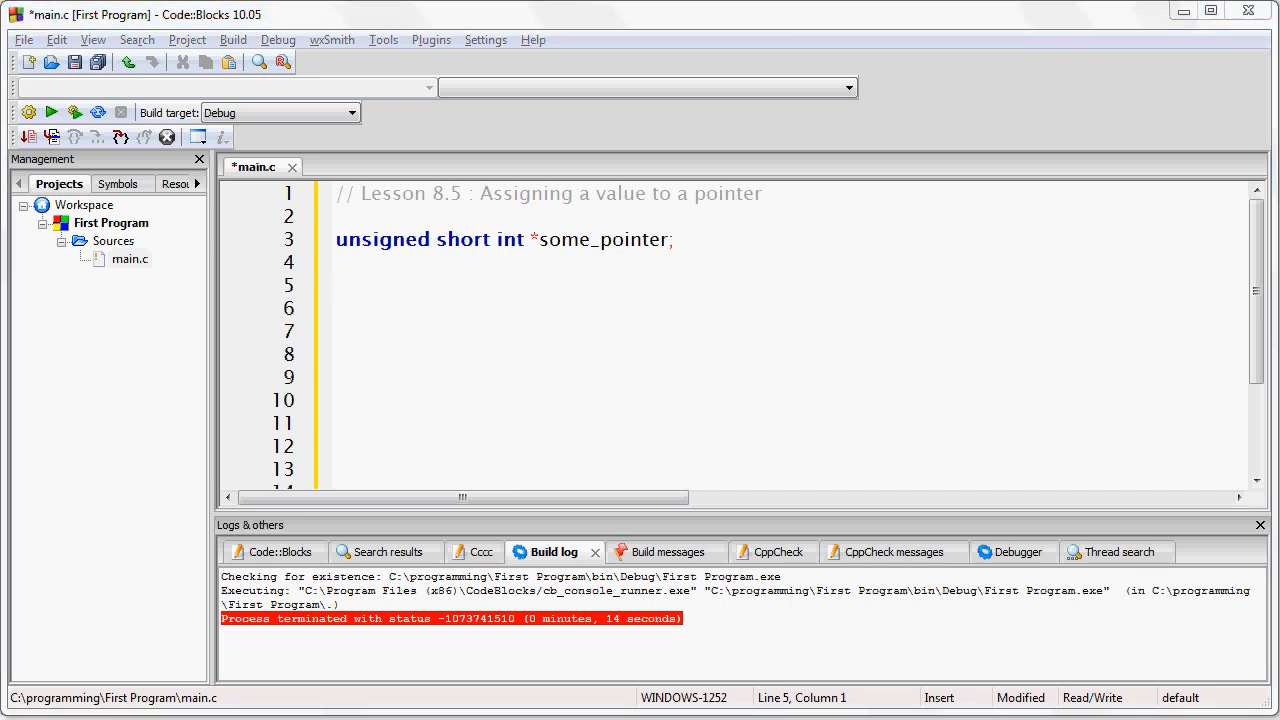
{"action": "left_click", "coordinate": [538, 240]}
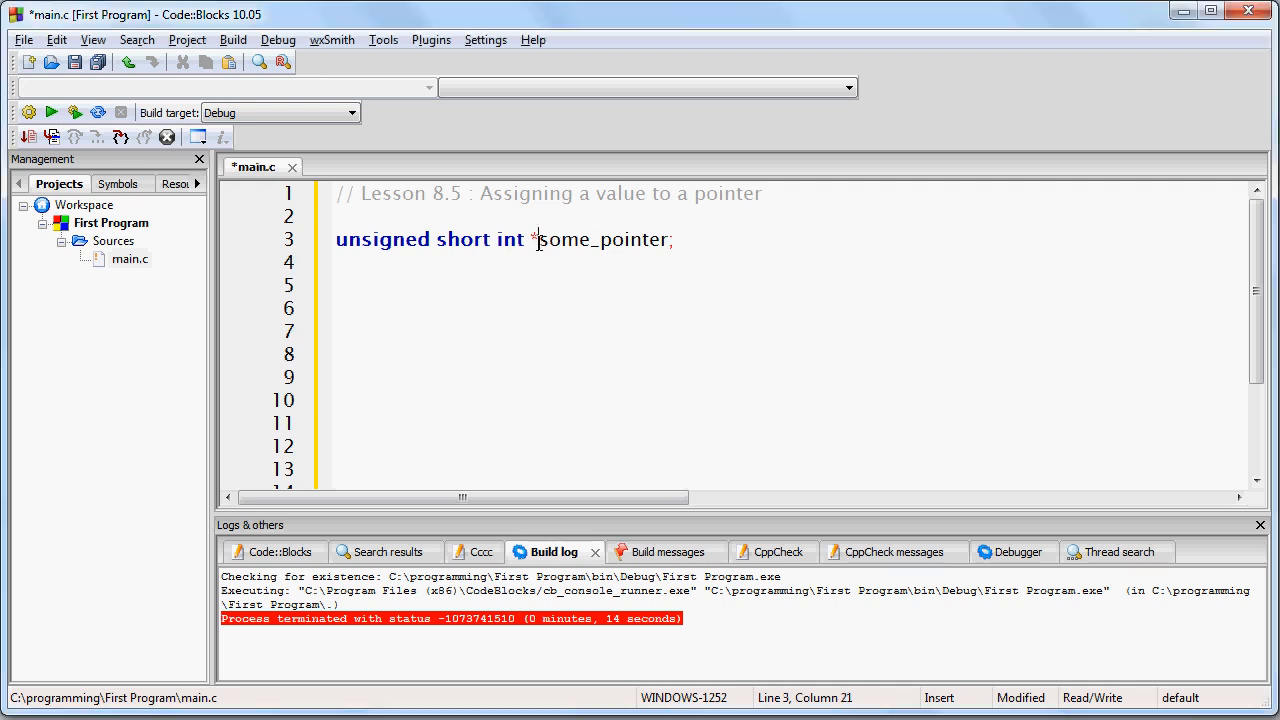
{"action": "double_click", "coordinate": [602, 240]}
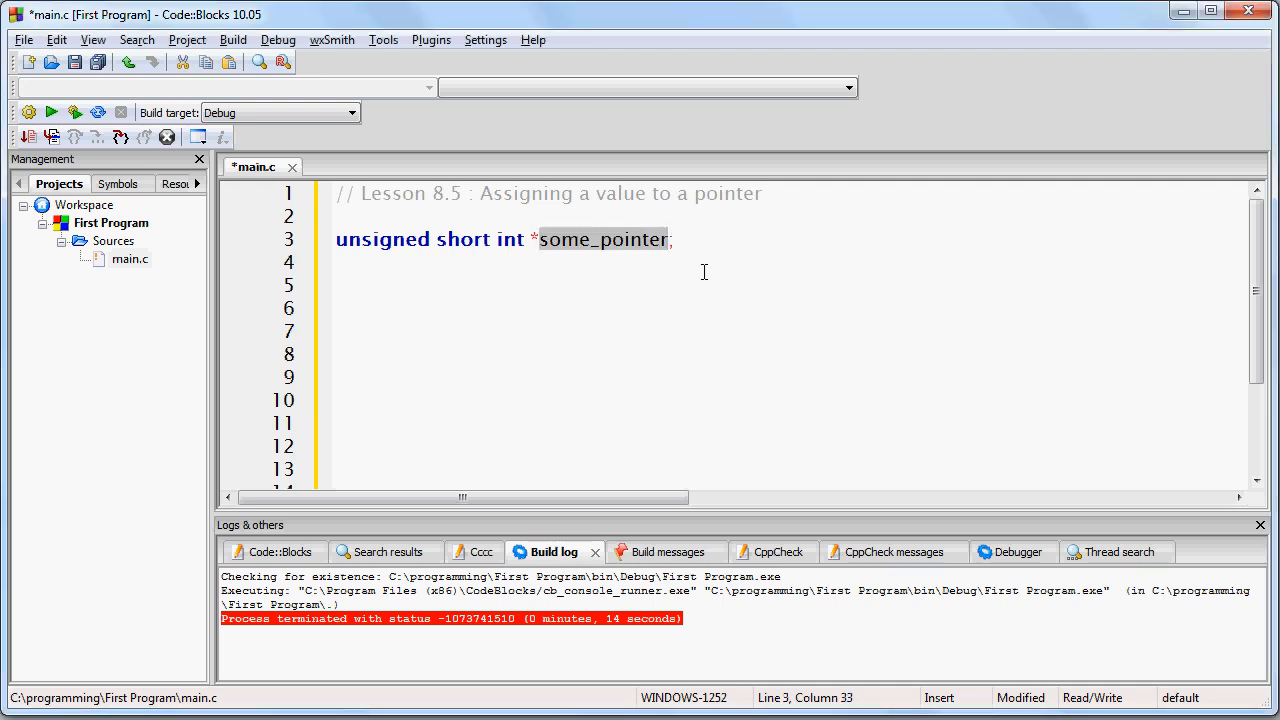
Comment on line 5 that the pointer has the data type "memory address", then review the declaration.
{"action": "type", "text": "// having the data type \"memor"}
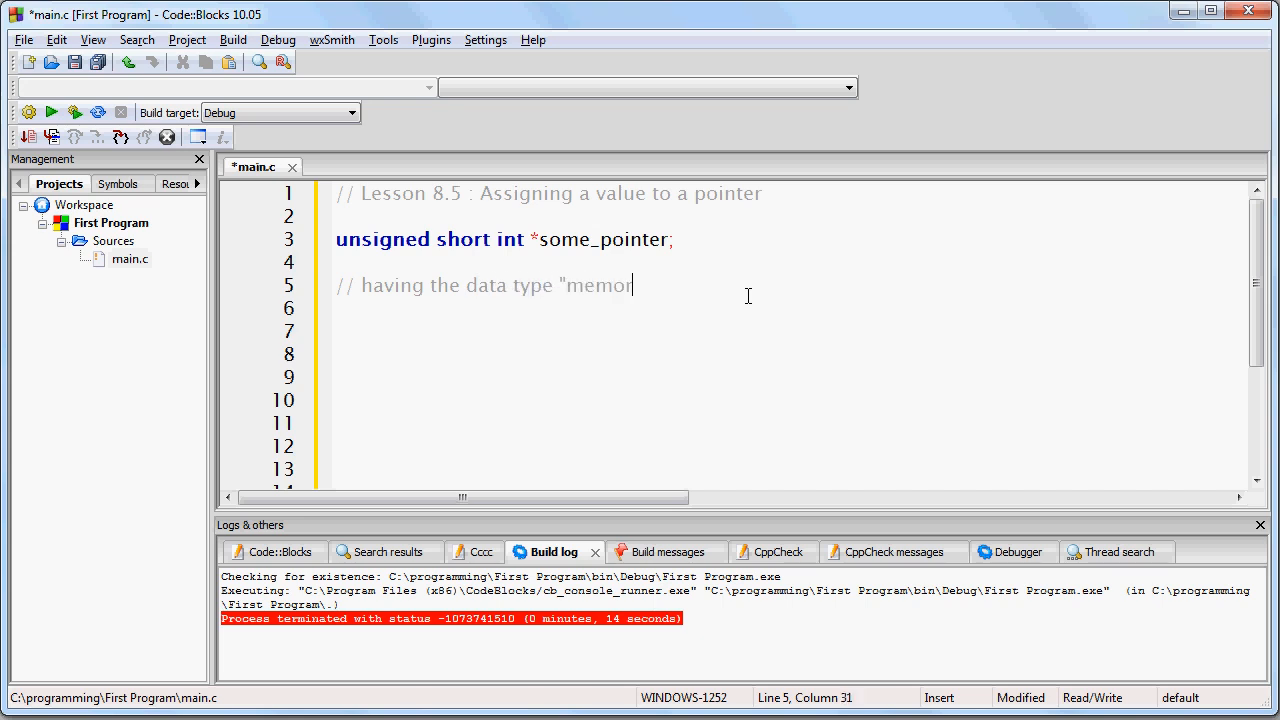
{"action": "type", "text": "y address\""}
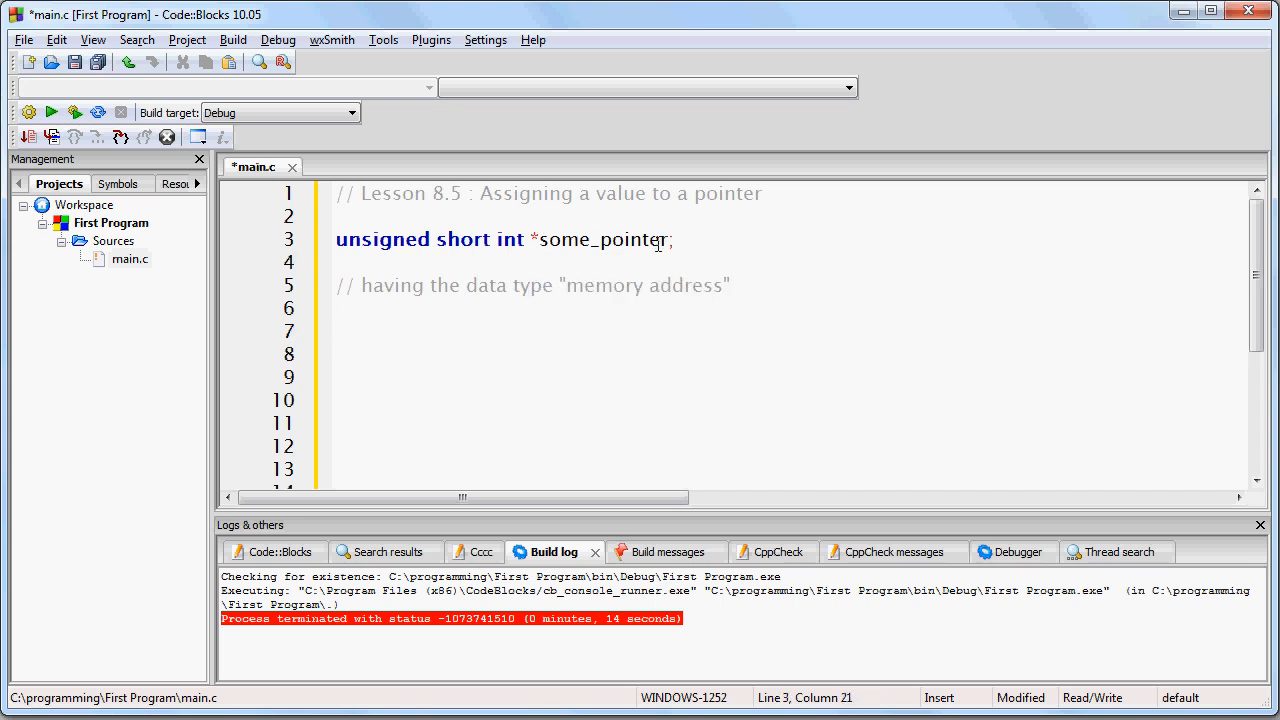
{"action": "double_click", "coordinate": [610, 240]}
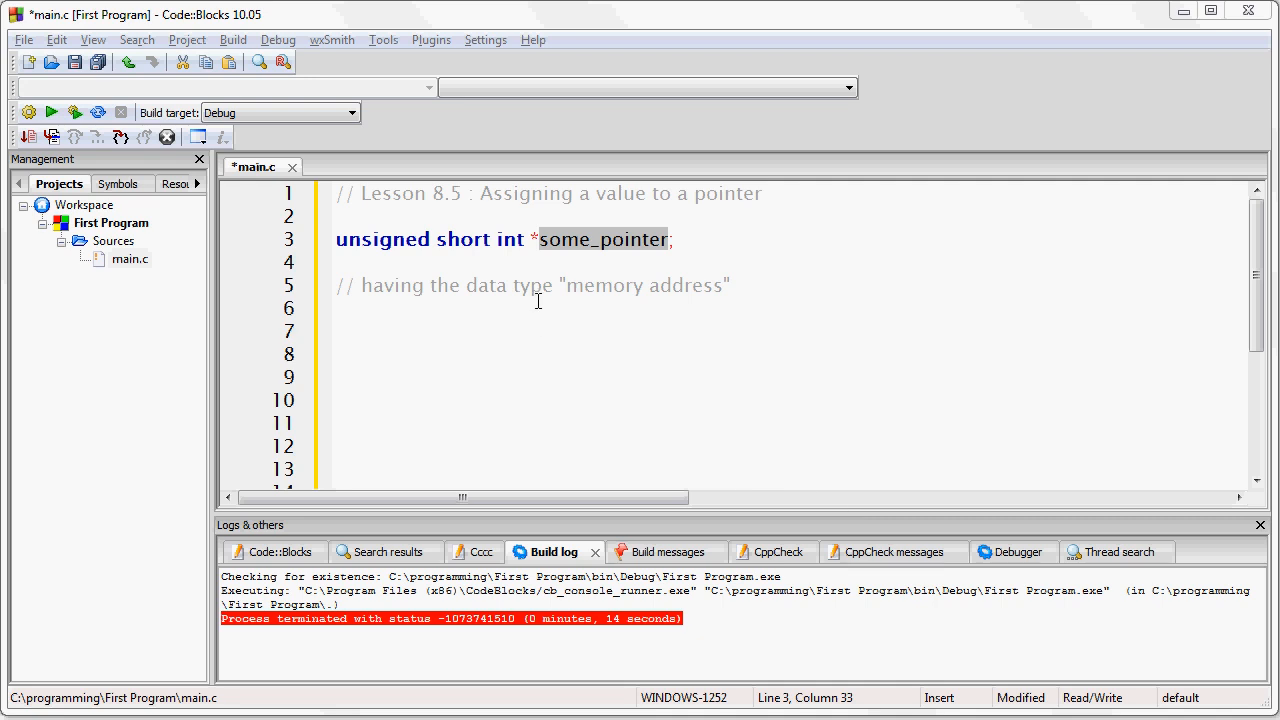
{"action": "left_click_drag", "start_coordinate": [524, 240], "coordinate": [336, 240]}
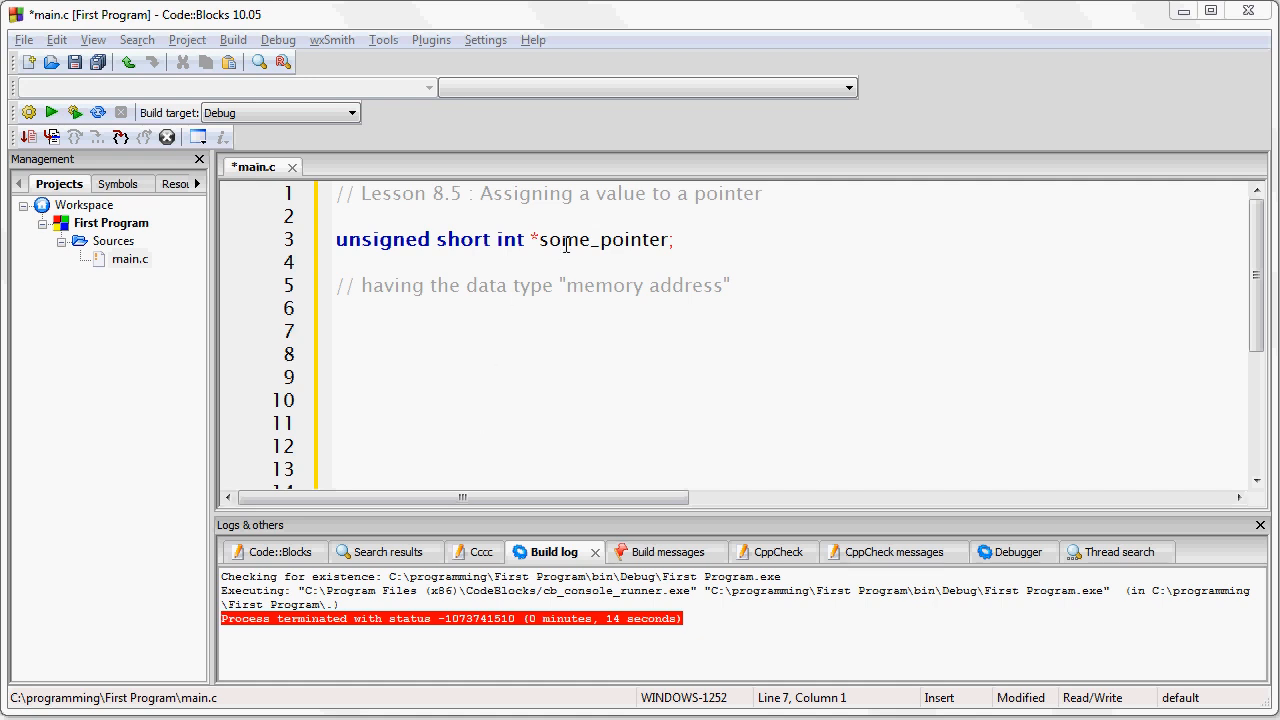
{"action": "left_click", "coordinate": [614, 240]}
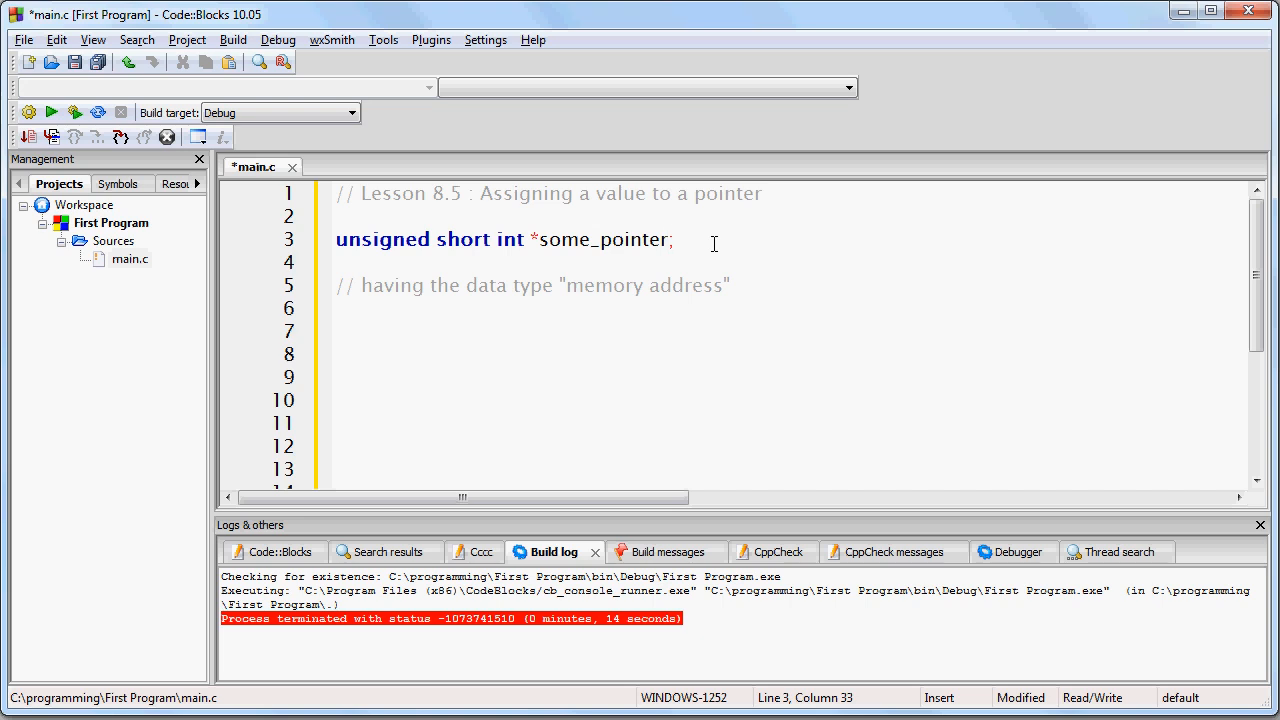
{"action": "mouse_move", "coordinate": [714, 294]}
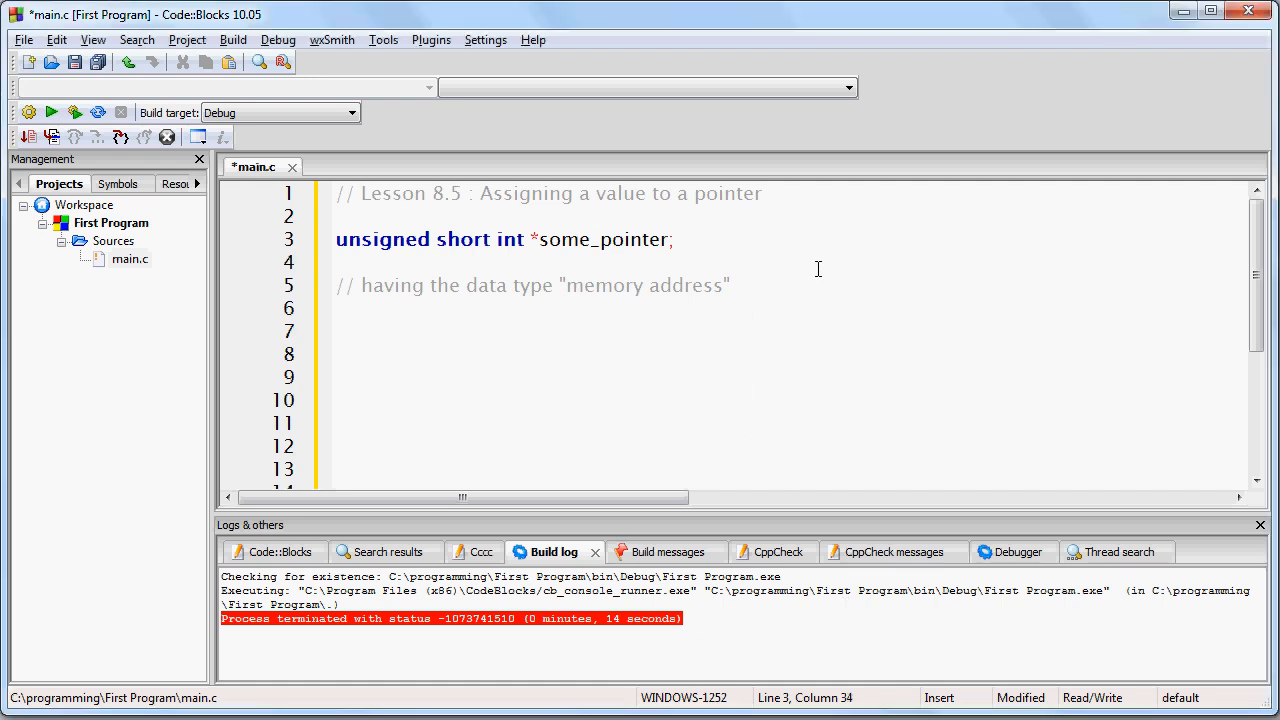
Declare unsigned short int height = 5; width = 10; and the pointer *my_pointer;.
{"action": "type", "text": "n"}
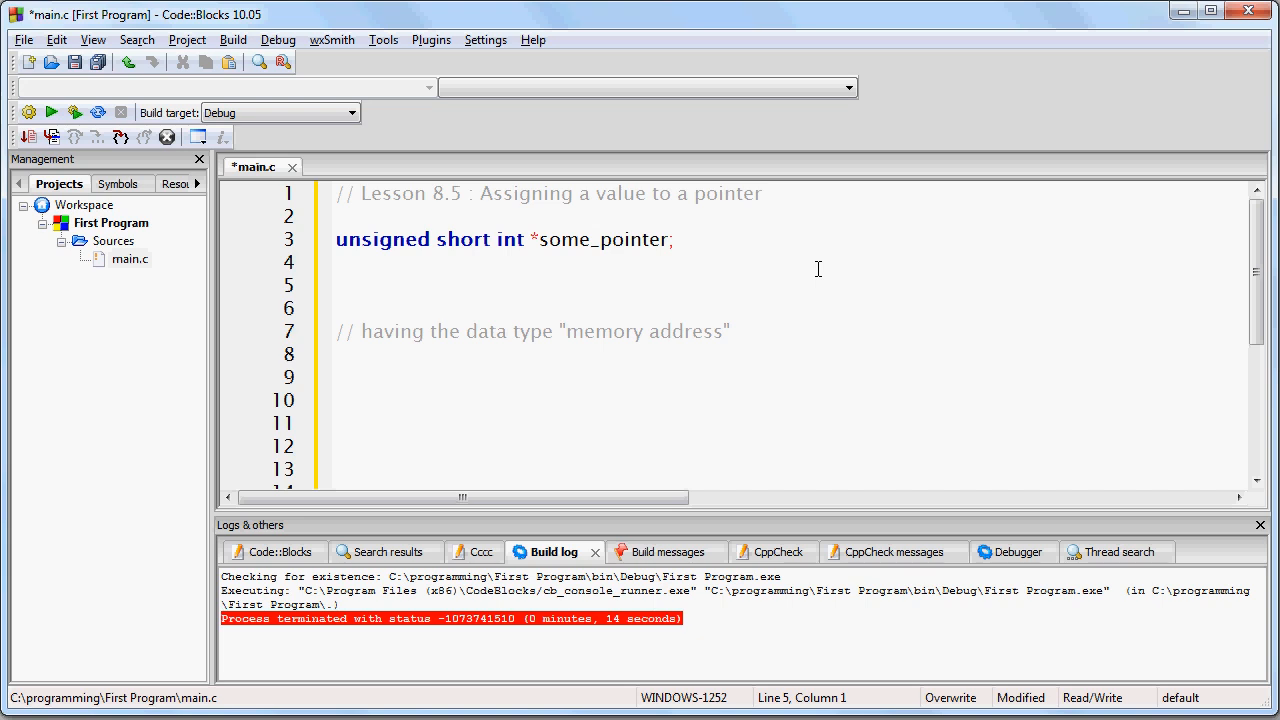
{"action": "type", "text": "unsigned short int height = 5;"}
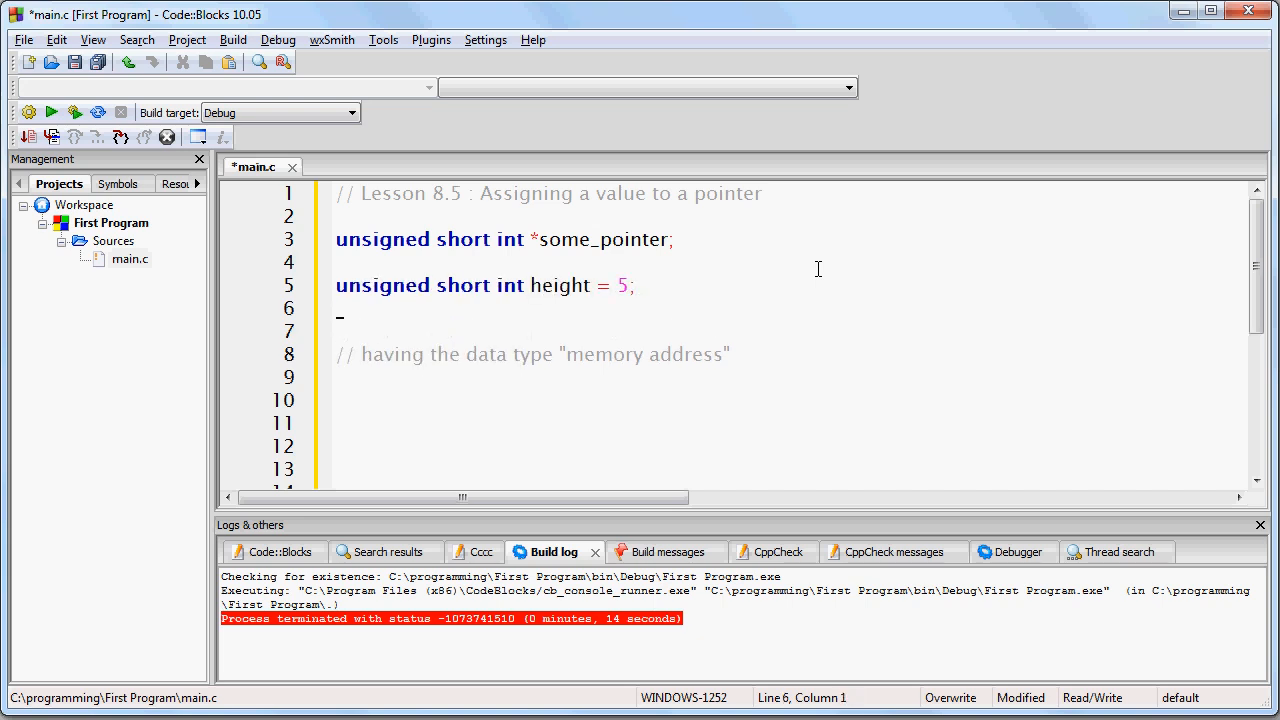
{"action": "type", "text": "unsigned short int"}
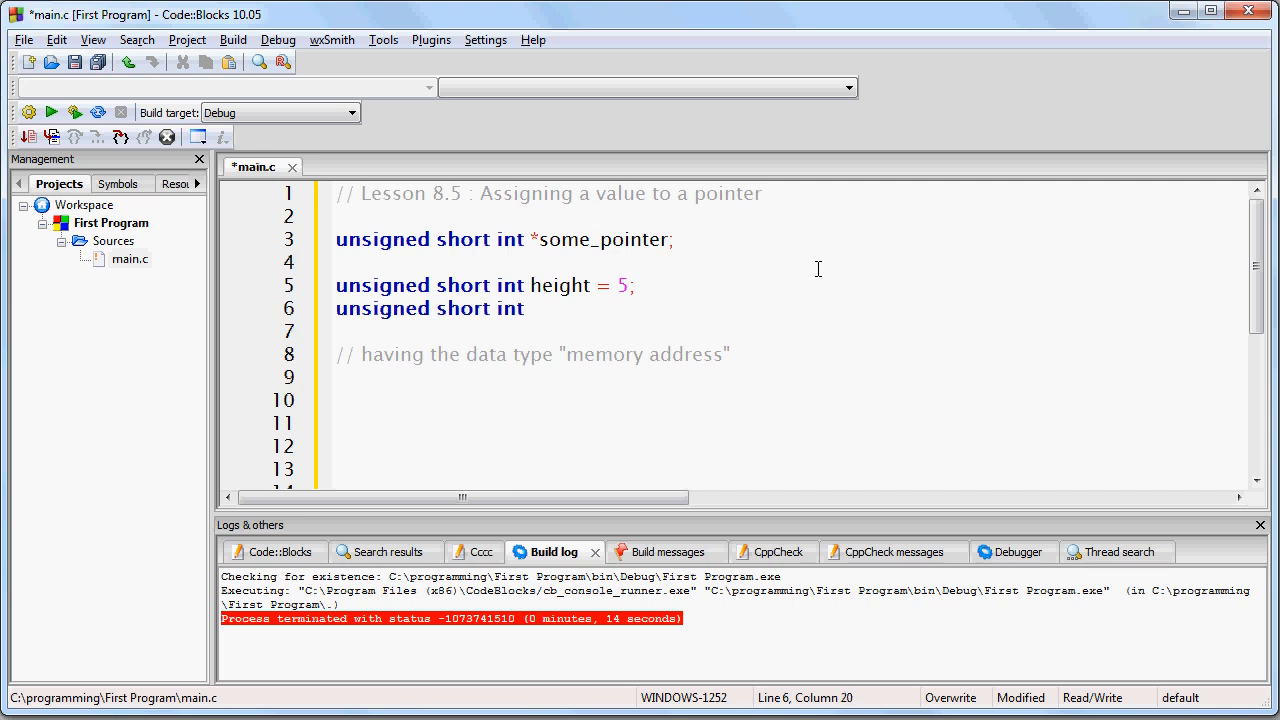
{"action": "type", "text": "width = 10;"}
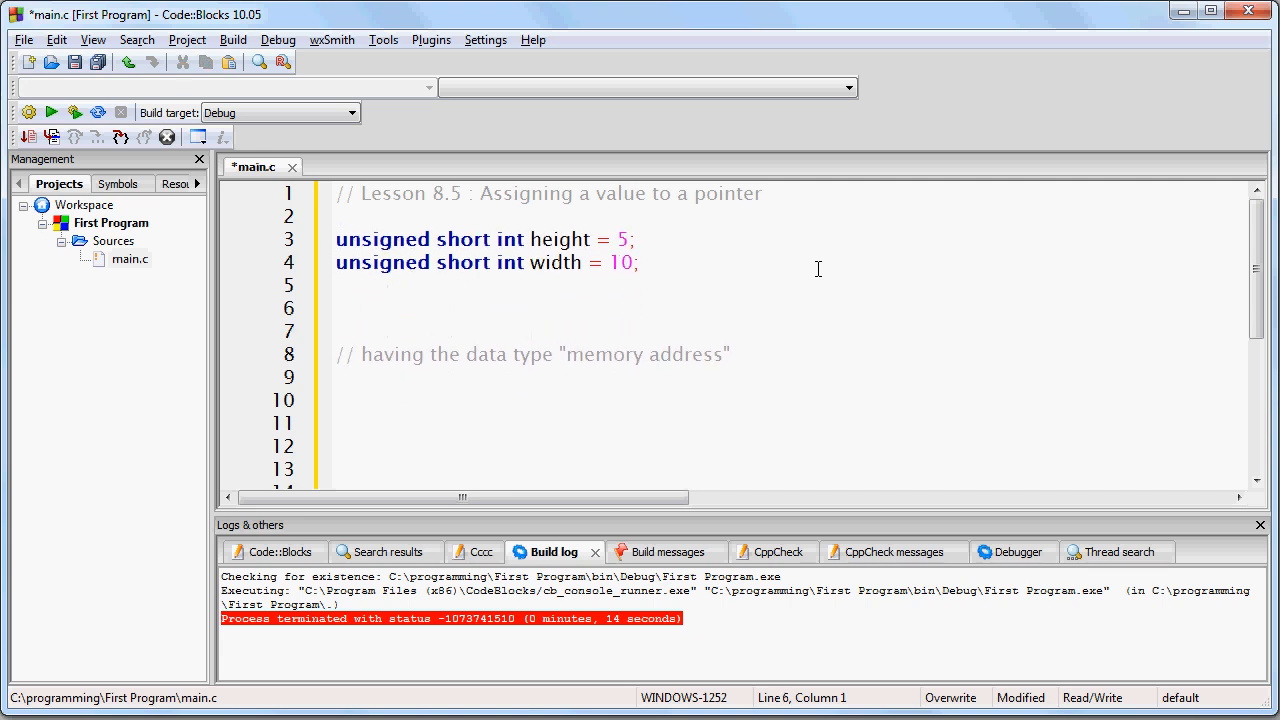
{"action": "type", "text": "unsigned short int *my_pointer;"}
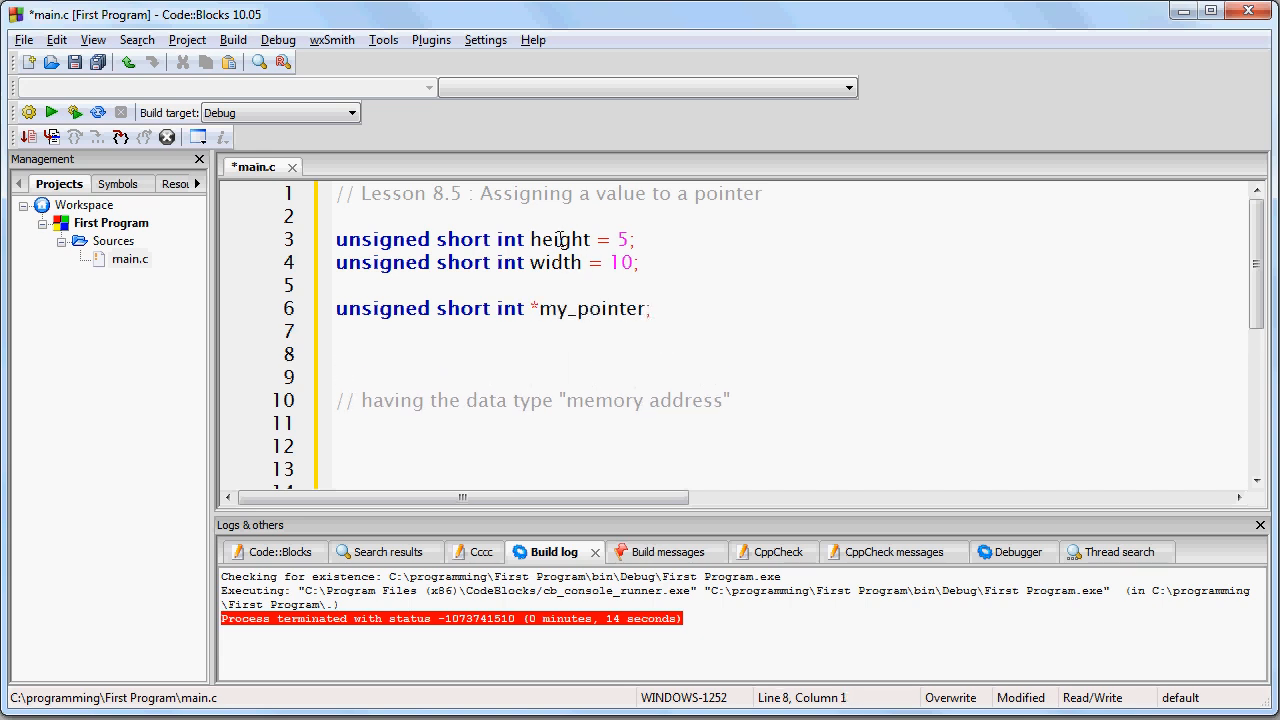
{"action": "double_click", "coordinate": [556, 262]}
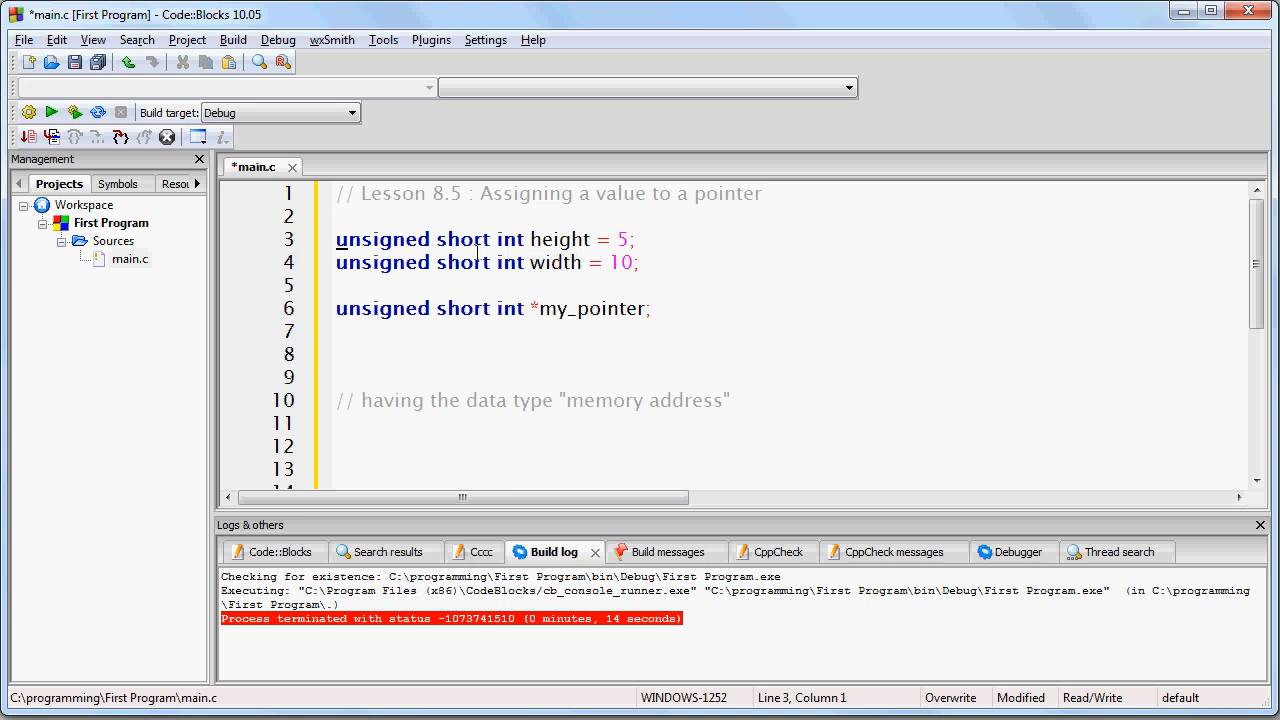
{"action": "left_click_drag", "start_coordinate": [336, 240], "coordinate": [524, 240]}
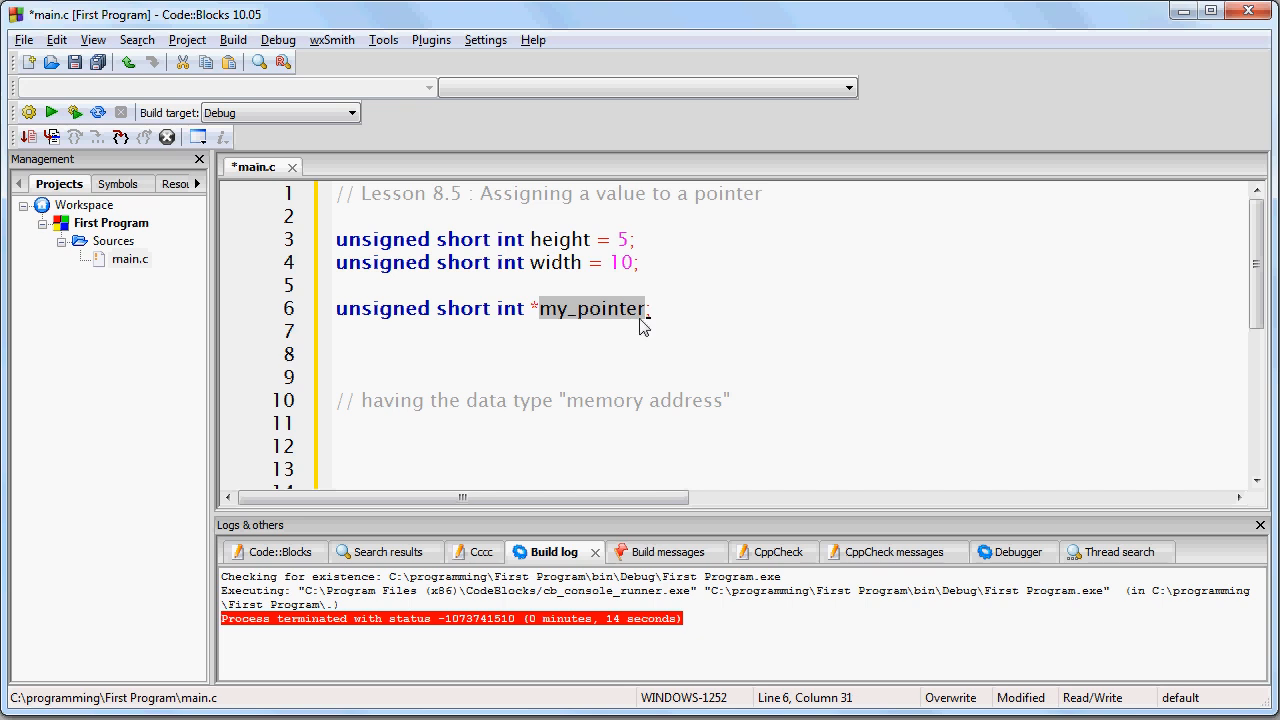
{"action": "double_click", "coordinate": [606, 400]}
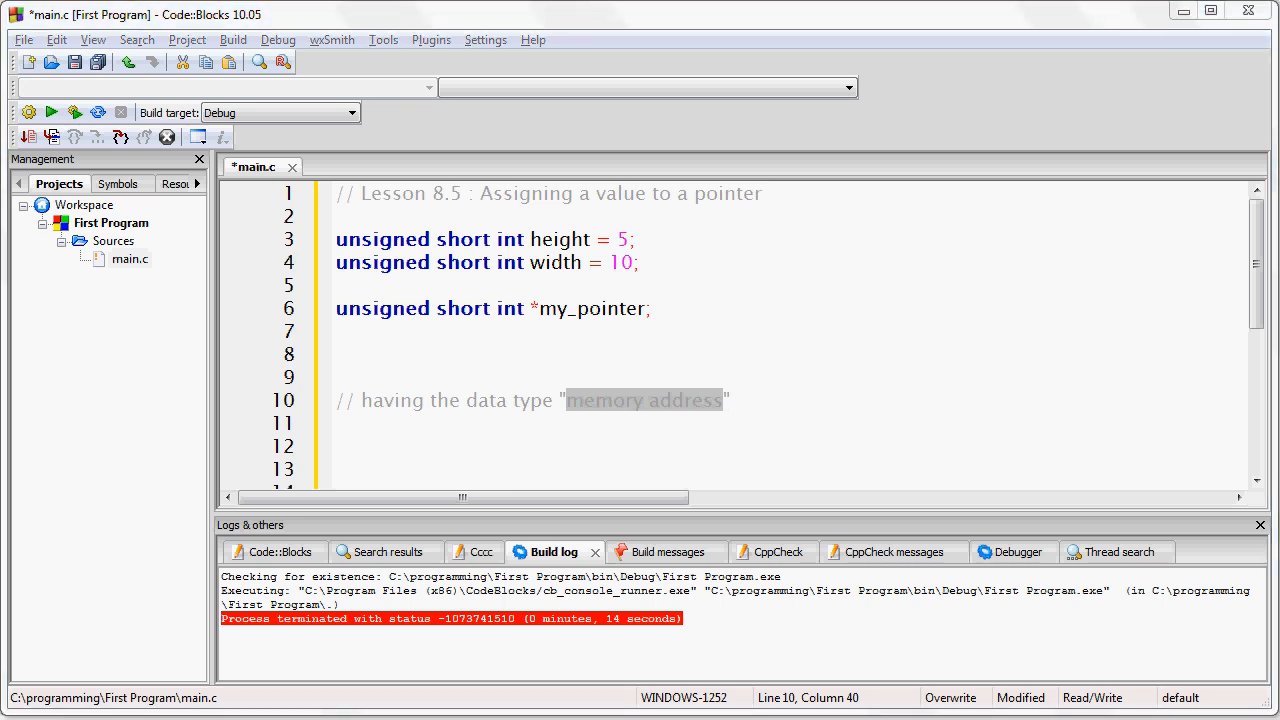
{"action": "mouse_move", "coordinate": [708, 506]}
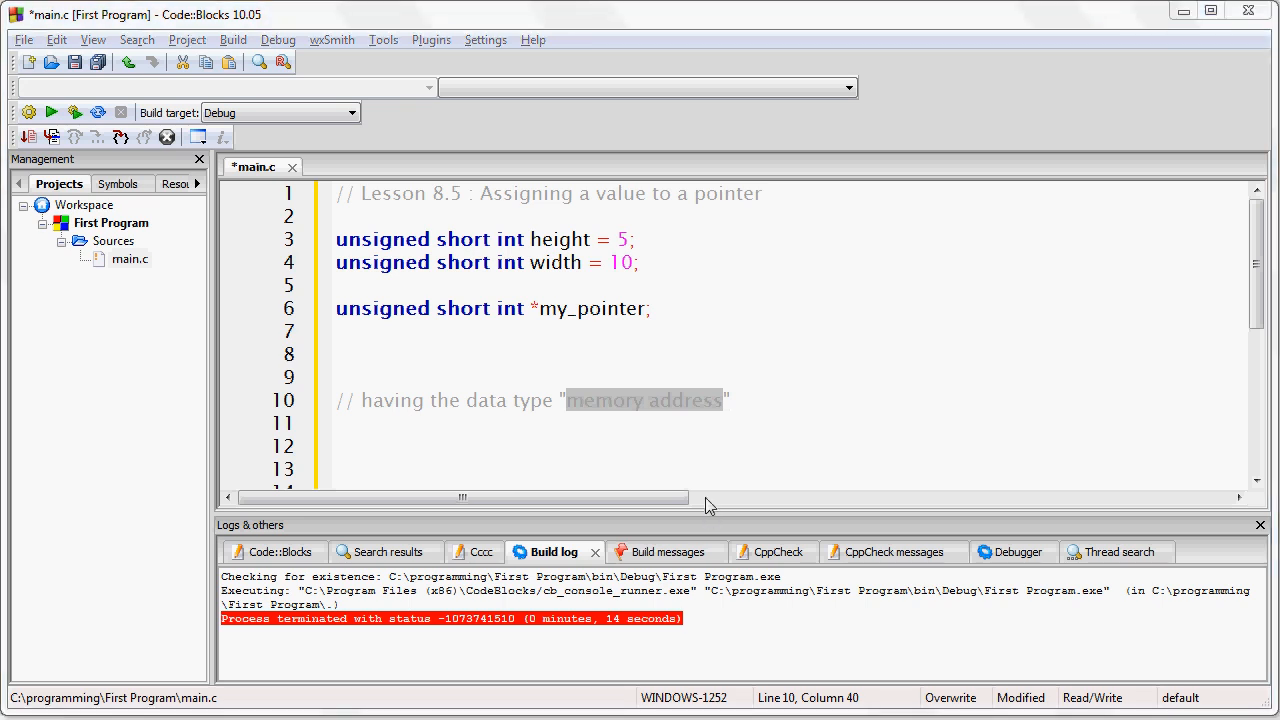
{"action": "left_click", "coordinate": [650, 308]}
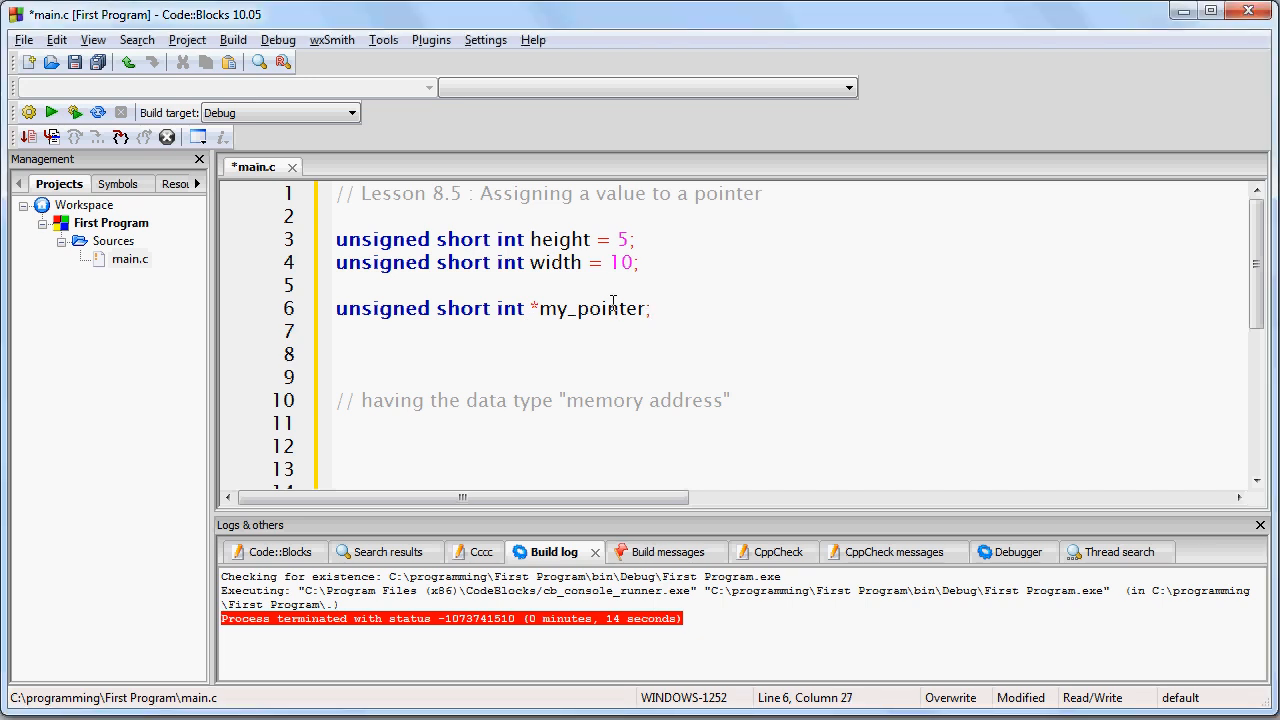
{"action": "double_click", "coordinate": [596, 308]}
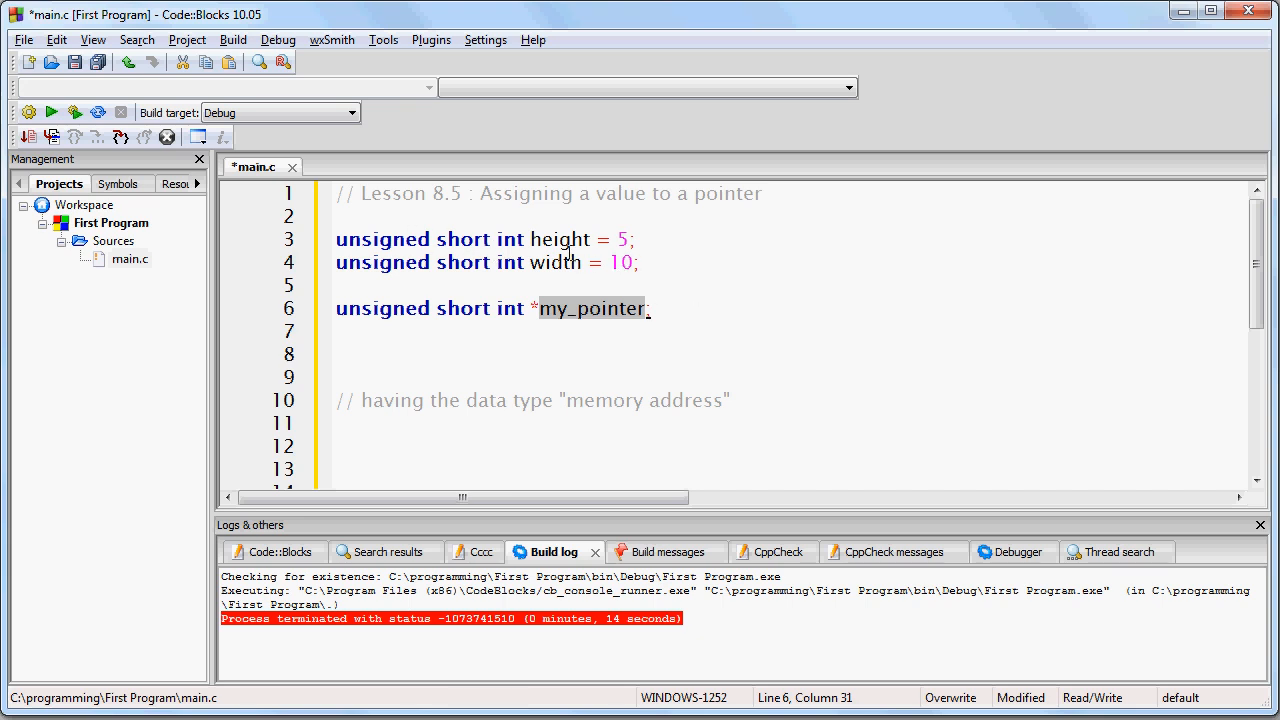
{"action": "double_click", "coordinate": [556, 262]}
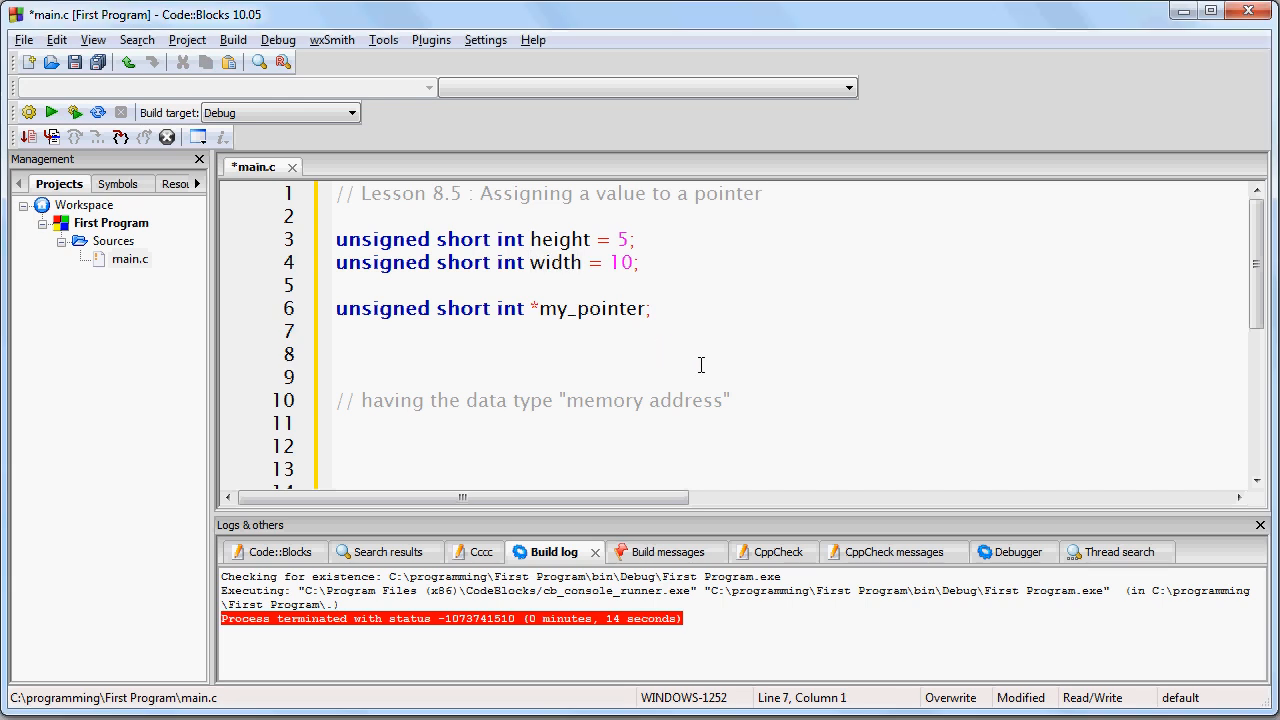
Write the placeholder assignment my_pointer = "address of" width; on line 8.
{"action": "type", "text": "my_pointer"}
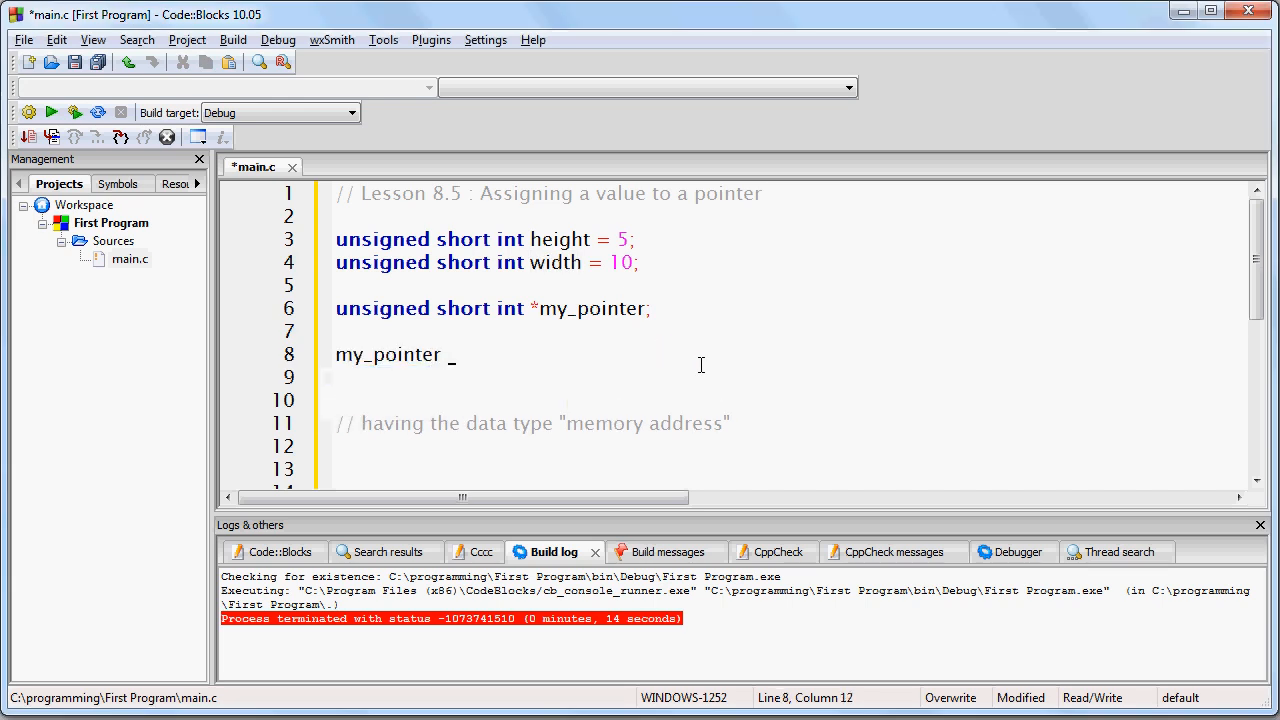
{"action": "type", "text": "= \"addres"}
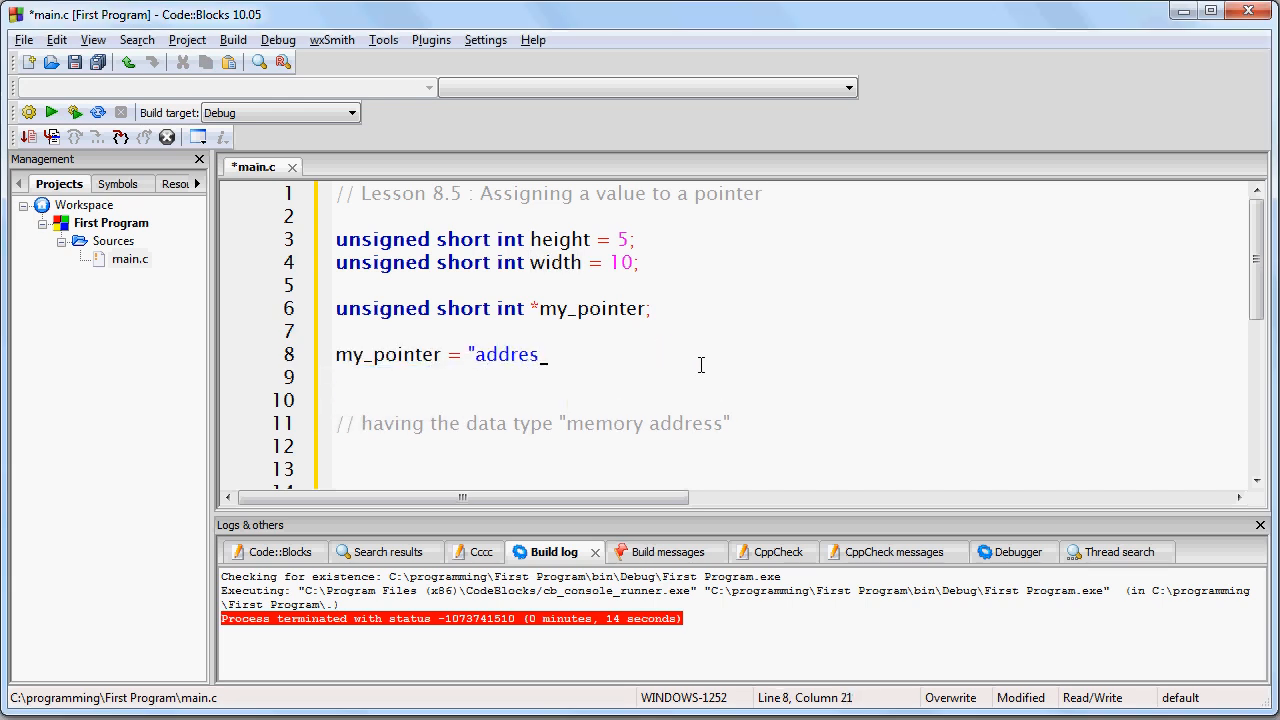
{"action": "type", "text": "s of\" width;"}
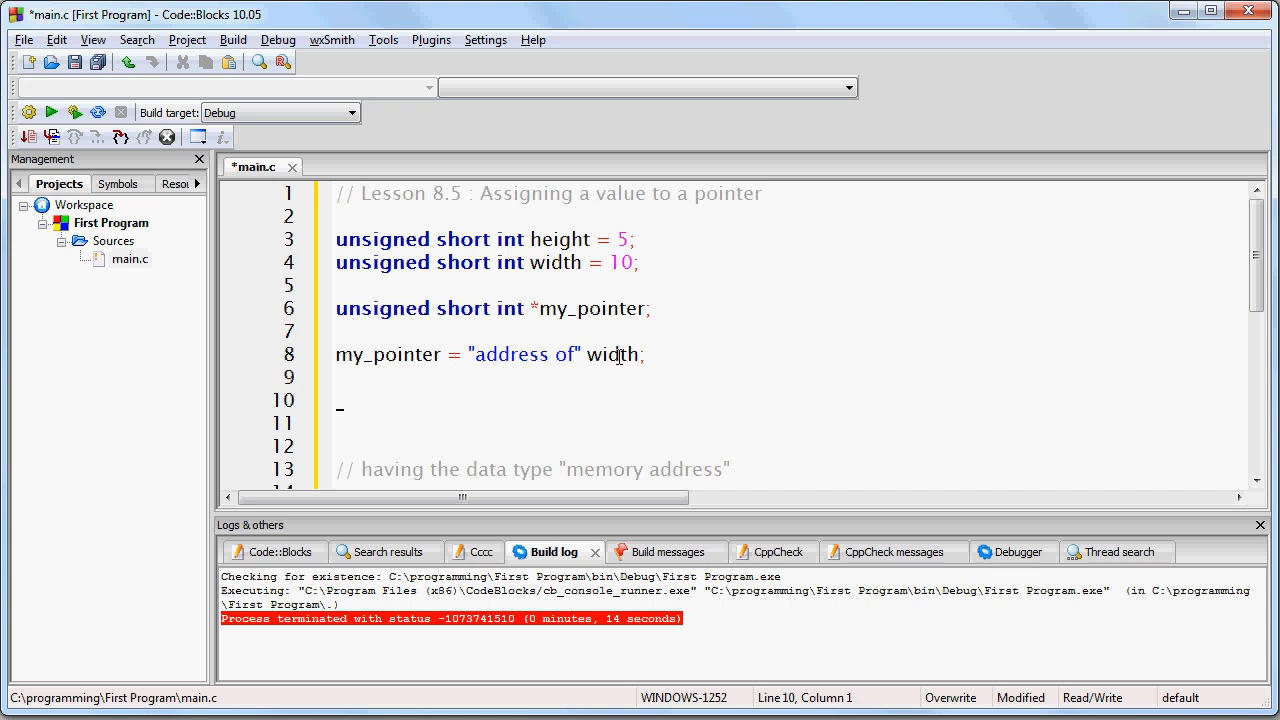
{"action": "mouse_move", "coordinate": [408, 354]}
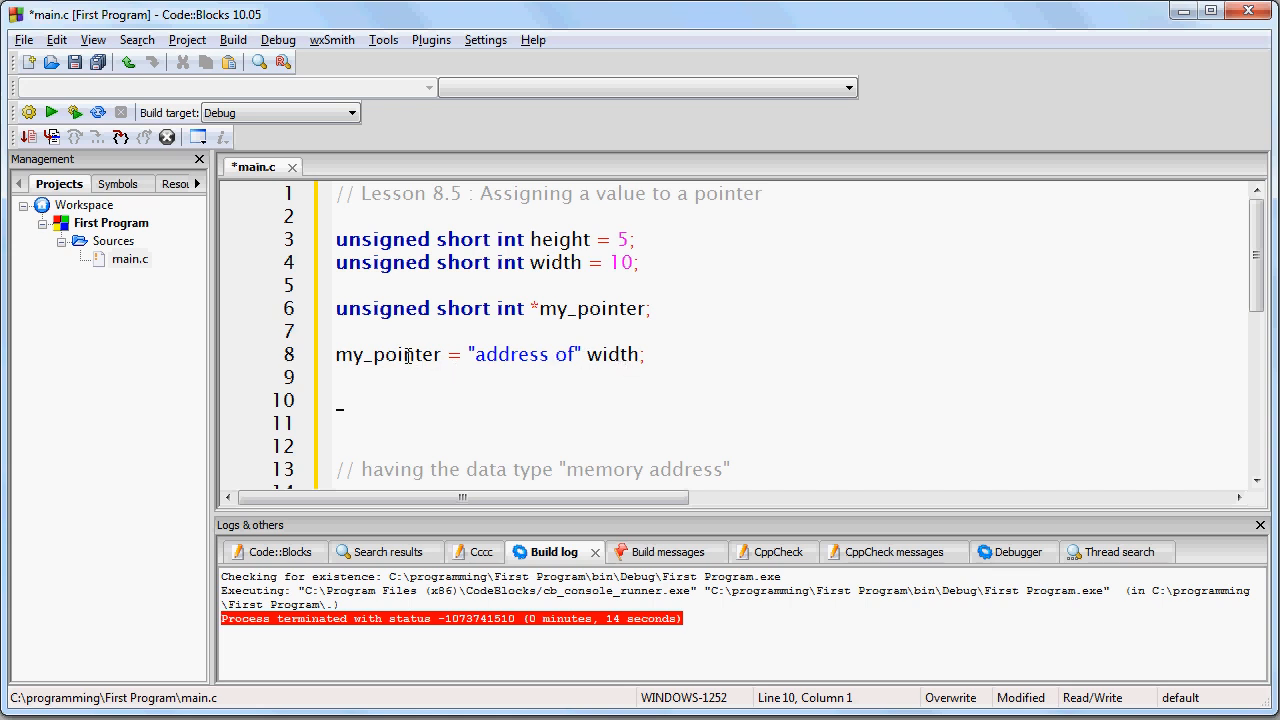
Highlight my_pointer and the word address, then move to blank line 10.
{"action": "double_click", "coordinate": [388, 354]}
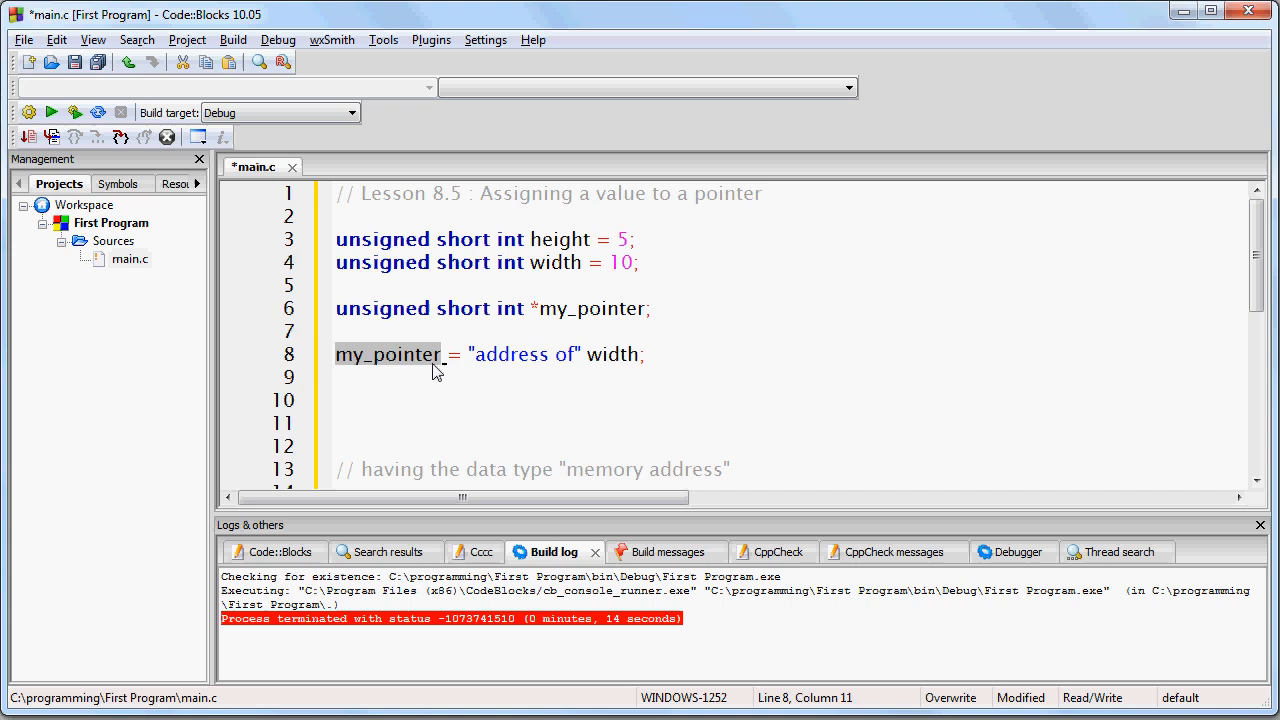
{"action": "mouse_move", "coordinate": [468, 368]}
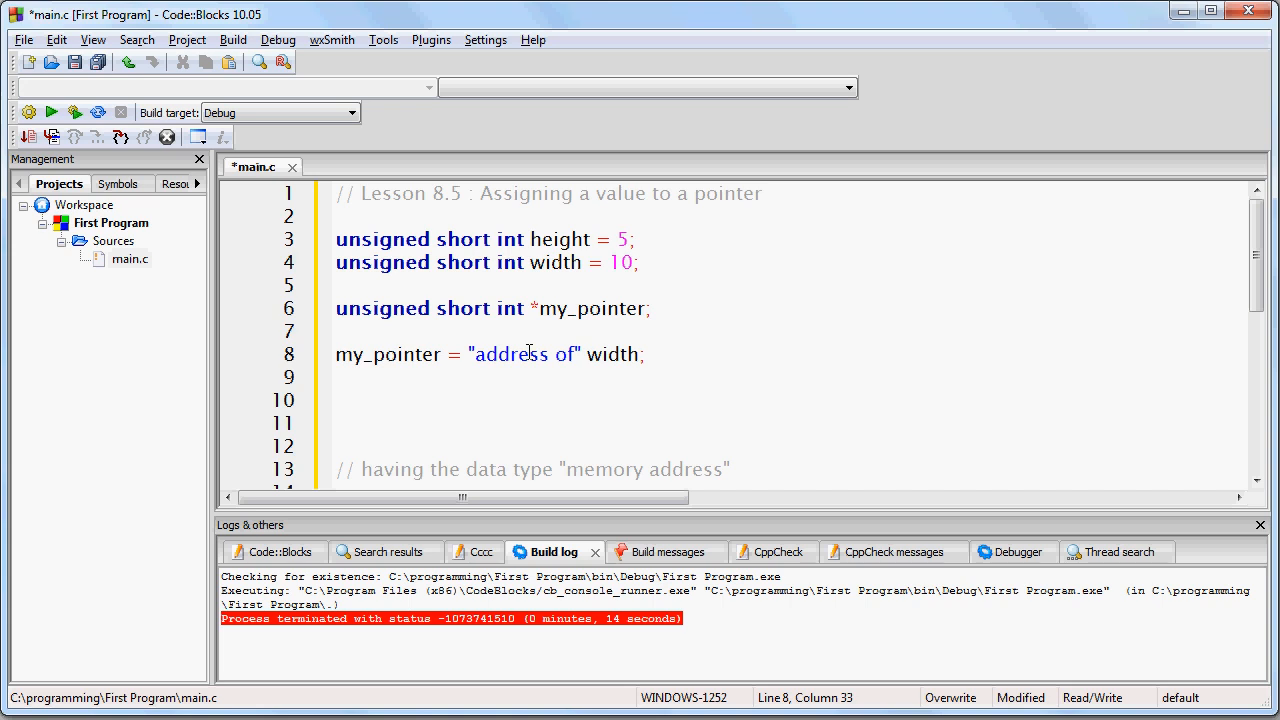
{"action": "mouse_move", "coordinate": [624, 392]}
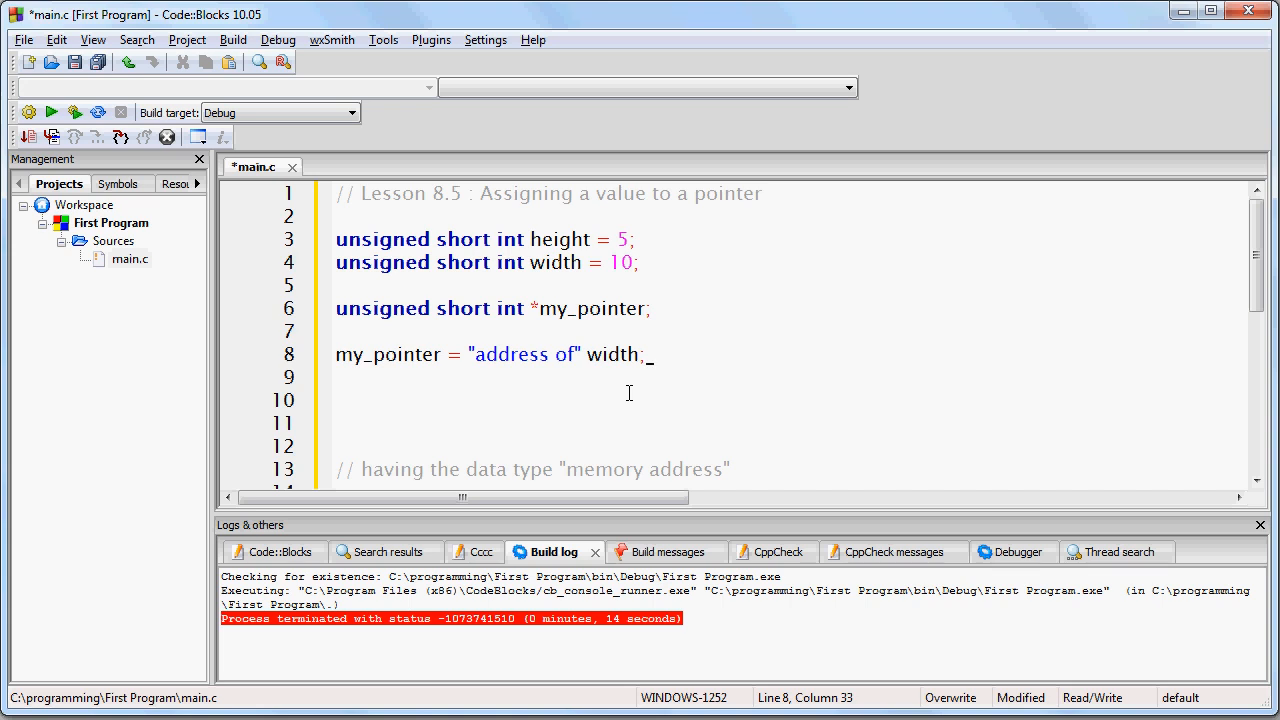
{"action": "double_click", "coordinate": [512, 354]}
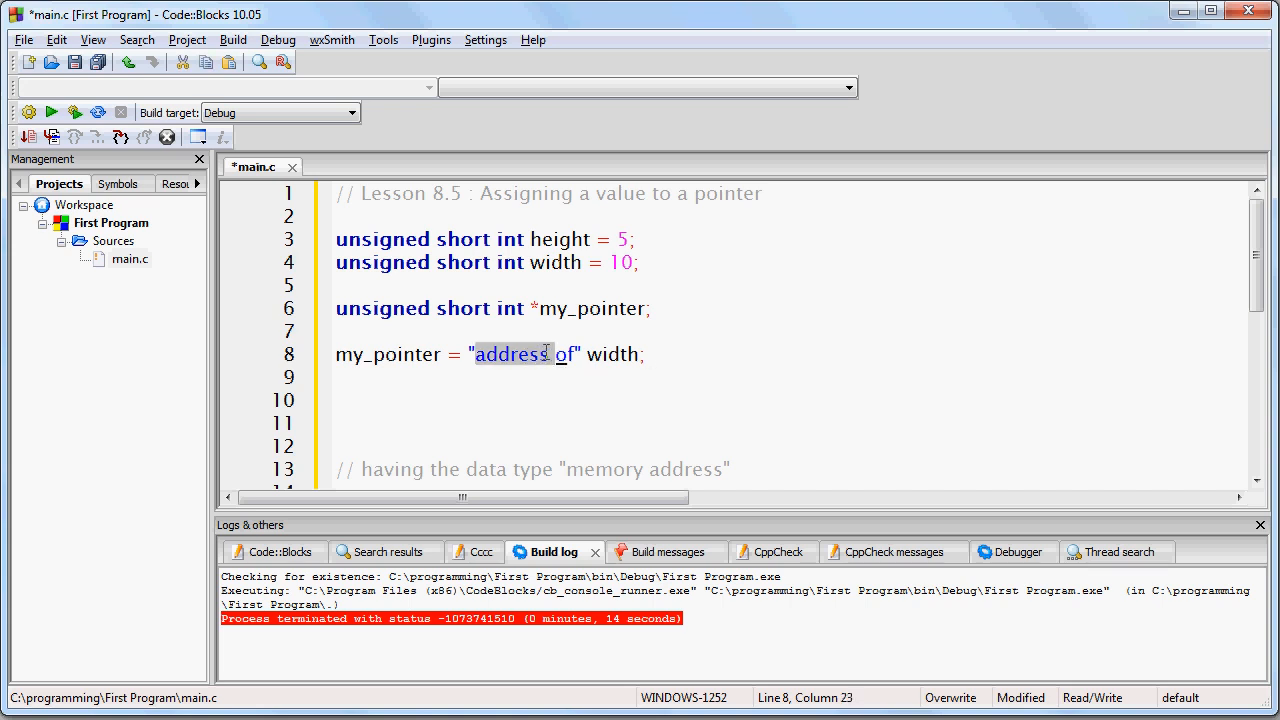
{"action": "left_click", "coordinate": [696, 378]}
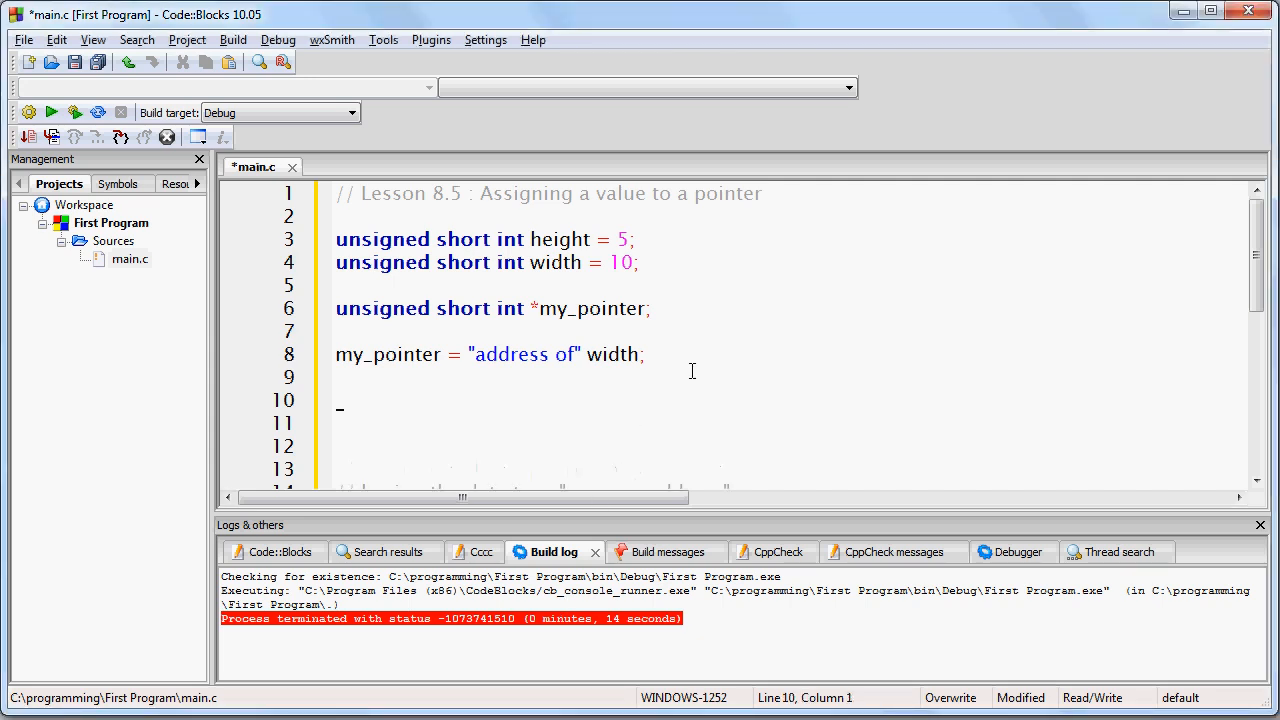
Note & = "address of" and rewrite line 8 as my_pointer = &width;.
{"action": "type", "text": "&"}
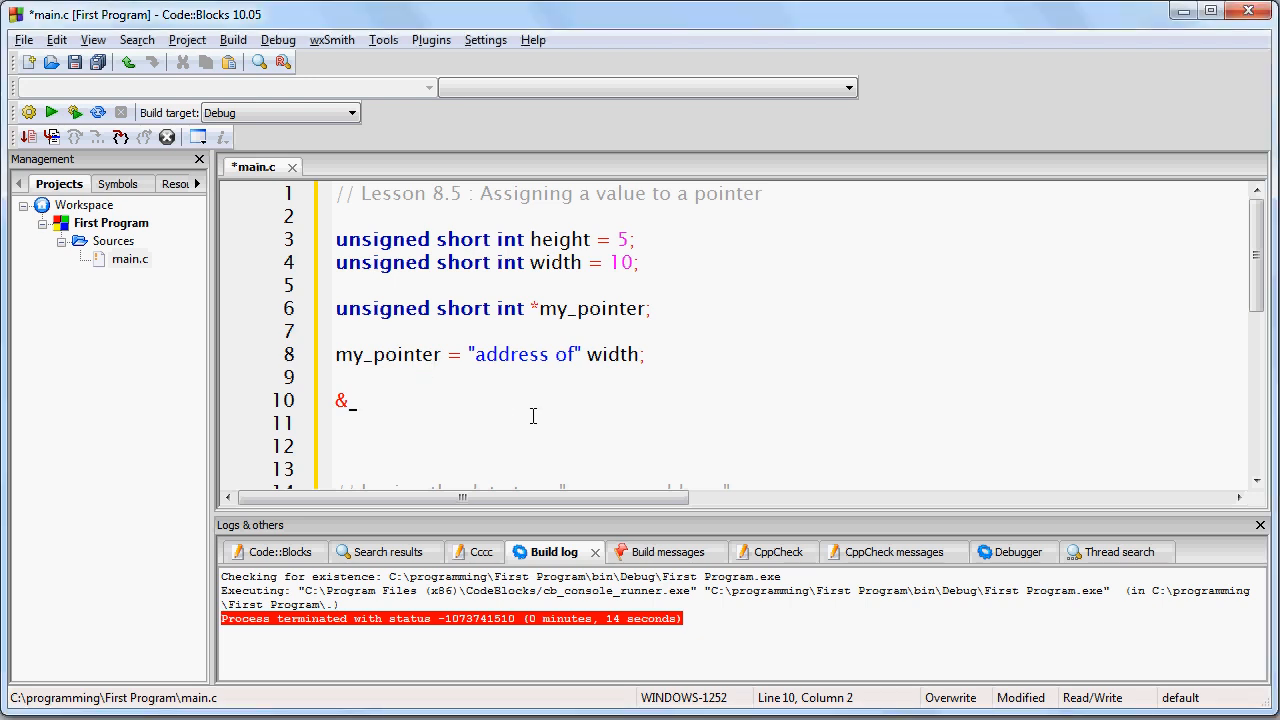
{"action": "type", "text": "= \"address"}
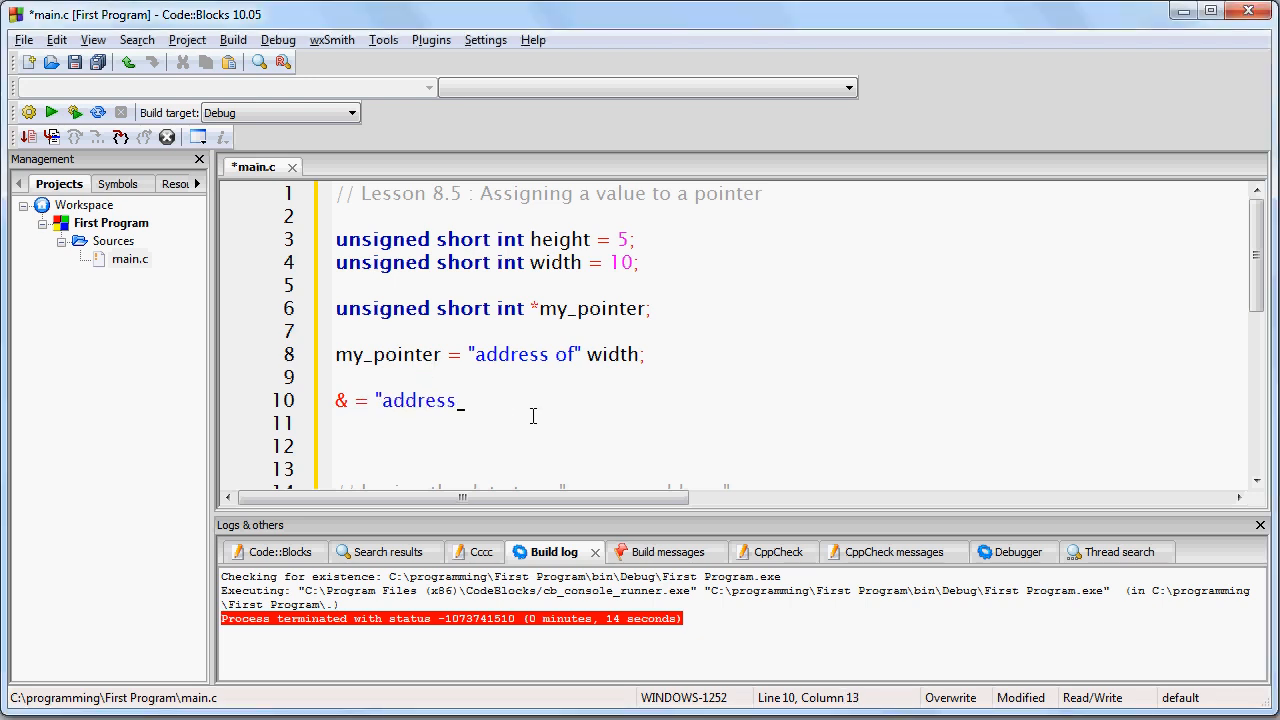
{"action": "type", "text": "of\""}
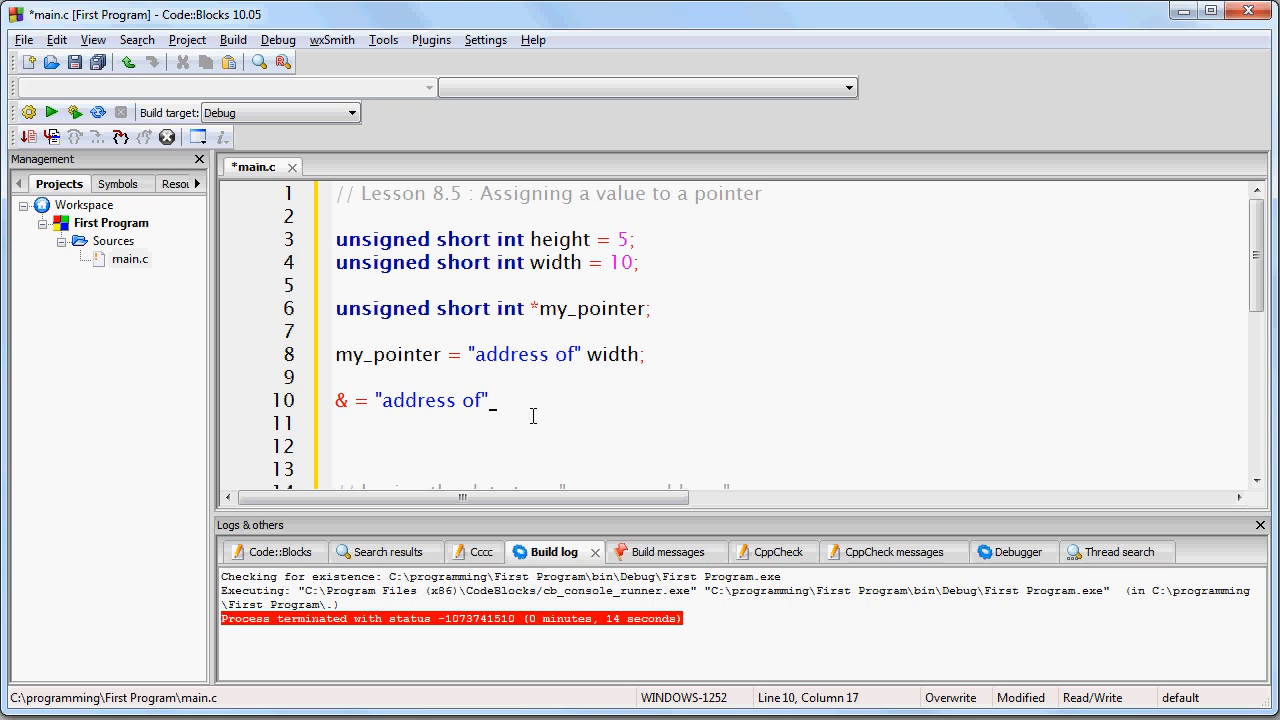
{"action": "type", "text": "my_pointer = &"}
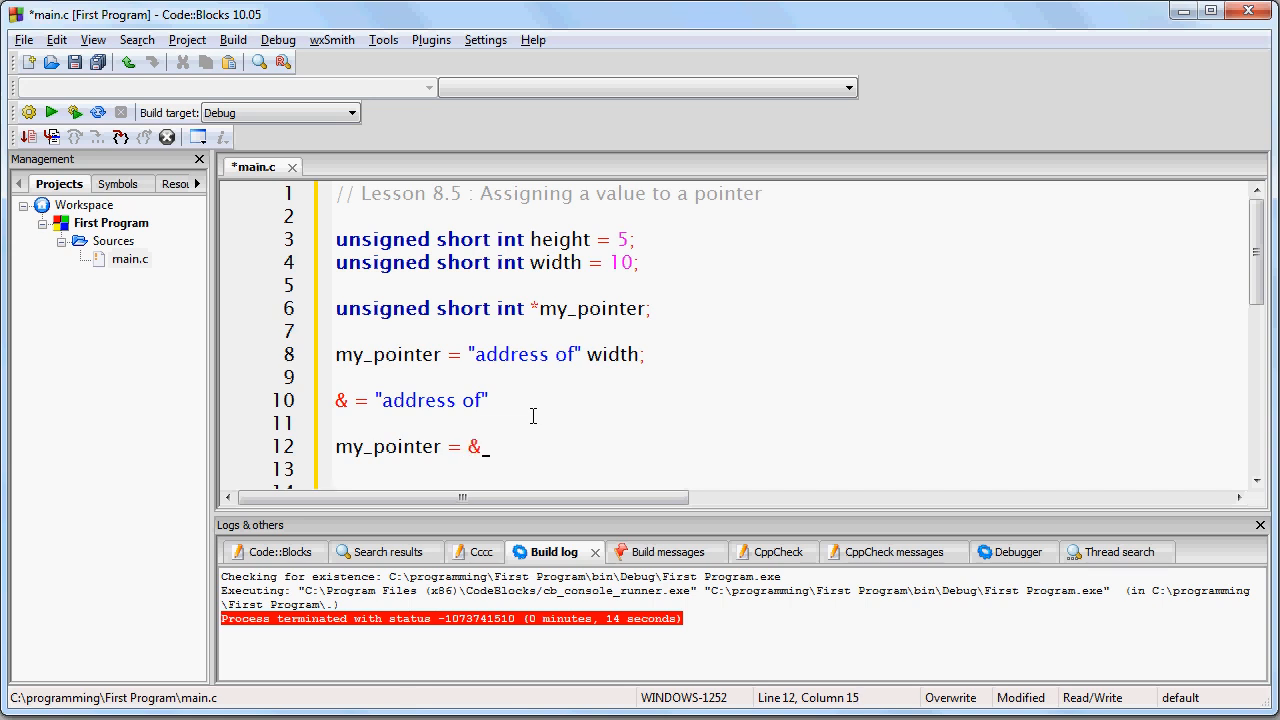
{"action": "type", "text": "width;"}
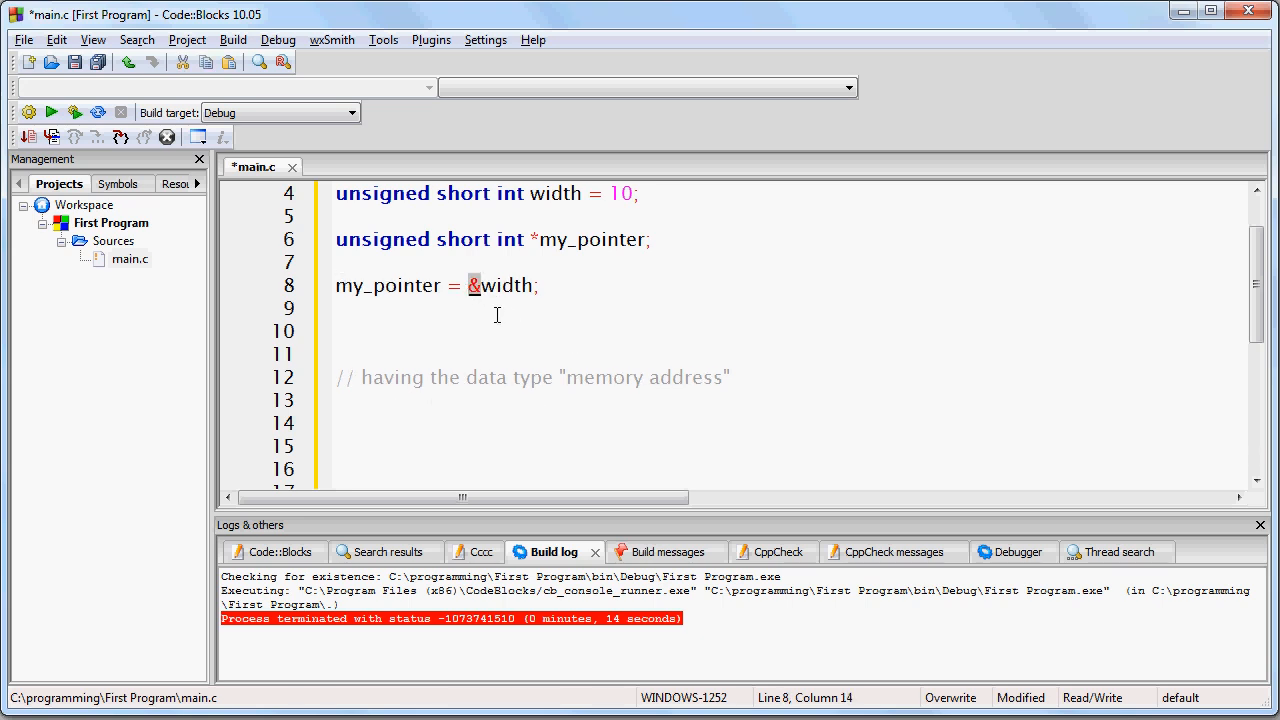
{"action": "left_click", "coordinate": [602, 304]}
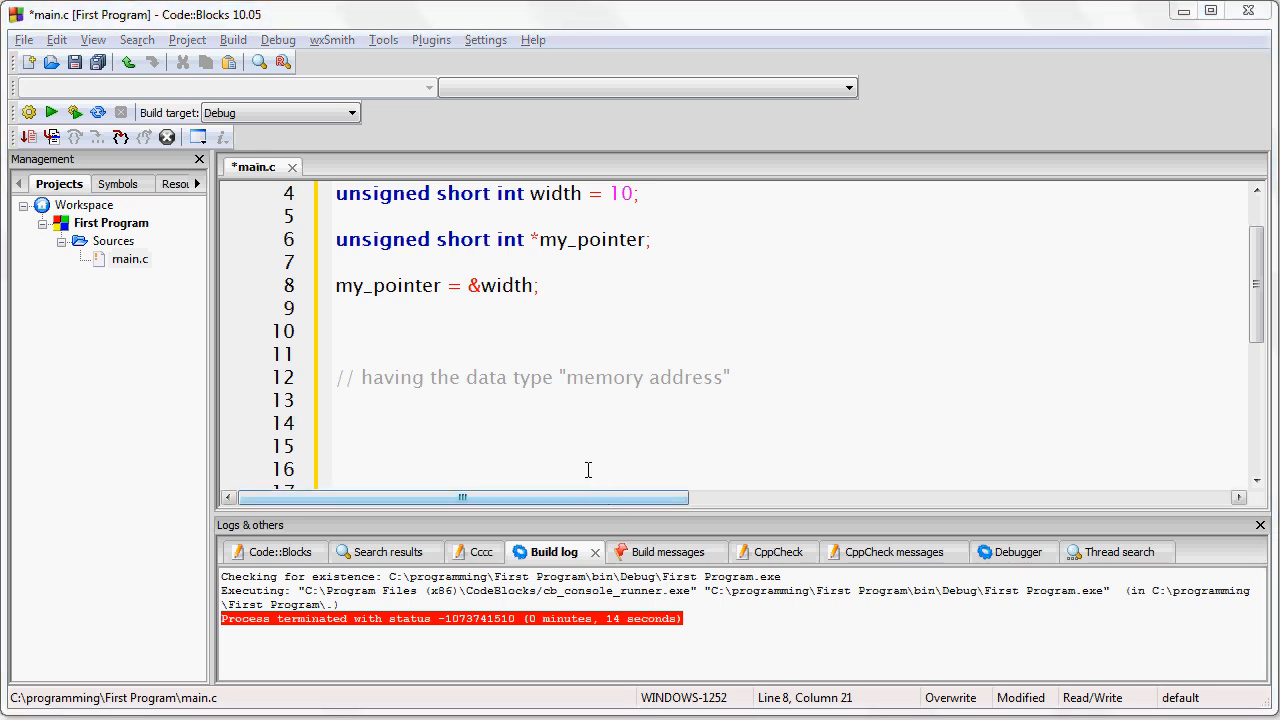
Write pointer = &variable; three times on lines 14–16 with different spacing around &.
{"action": "type", "text": "pointer"}
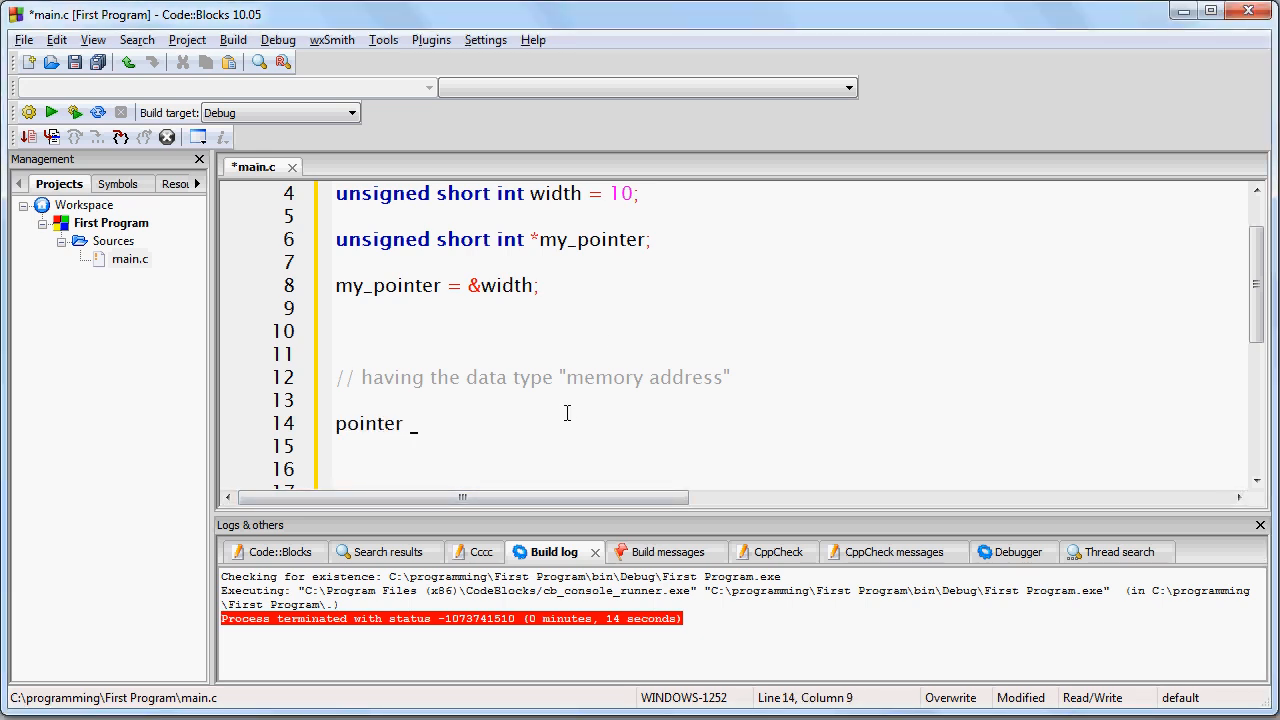
{"action": "type", "text": "= &"}
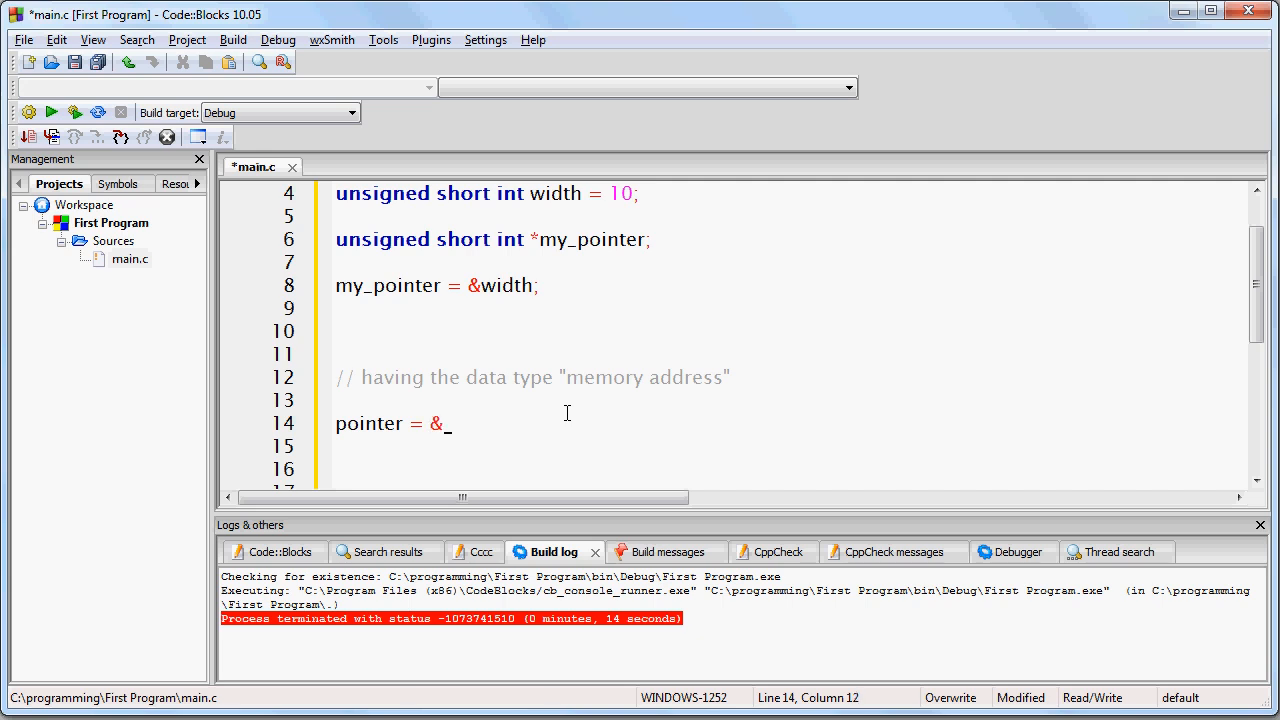
{"action": "type", "text": "variable;"}
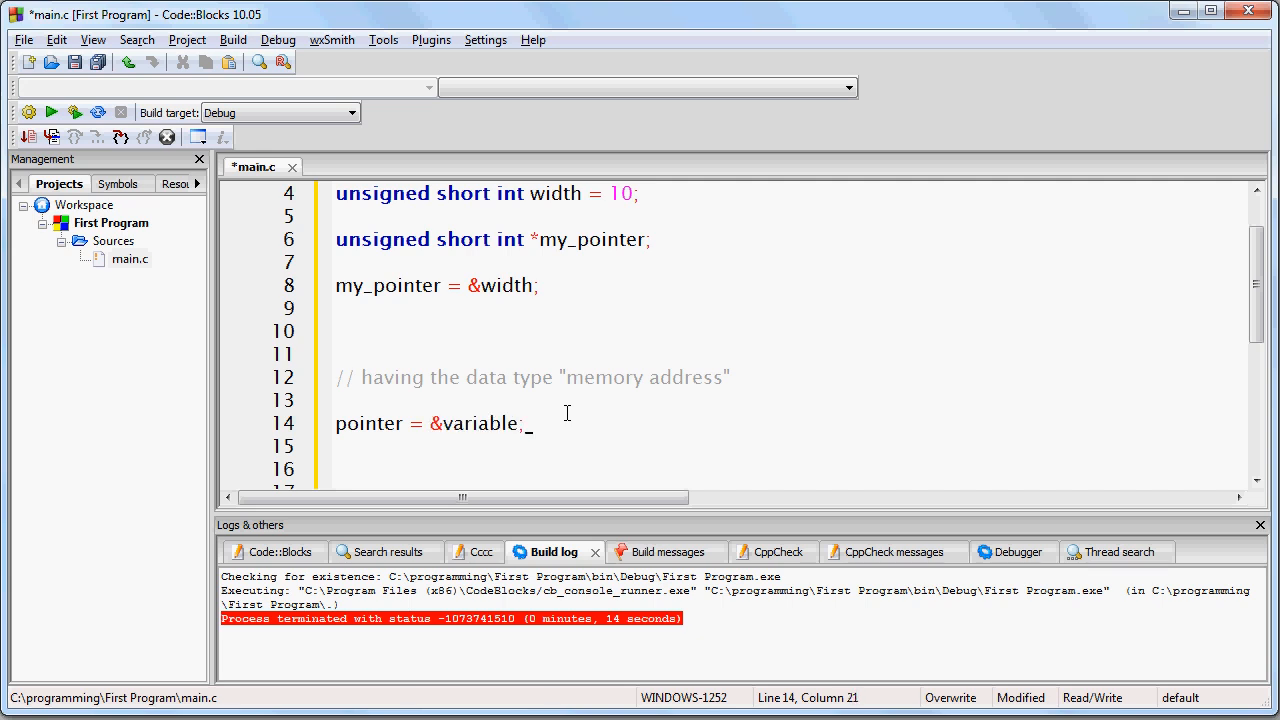
{"action": "type", "text": "pointer ="}
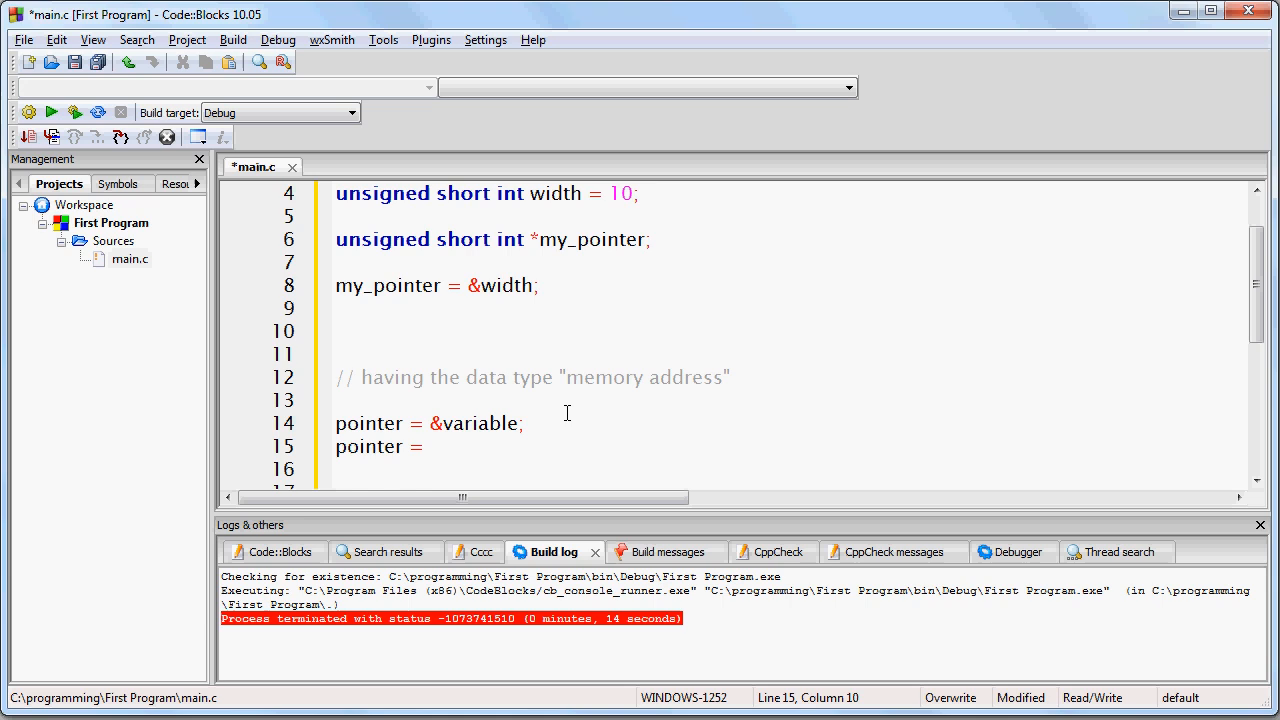
{"action": "type", "text": "& variable;"}
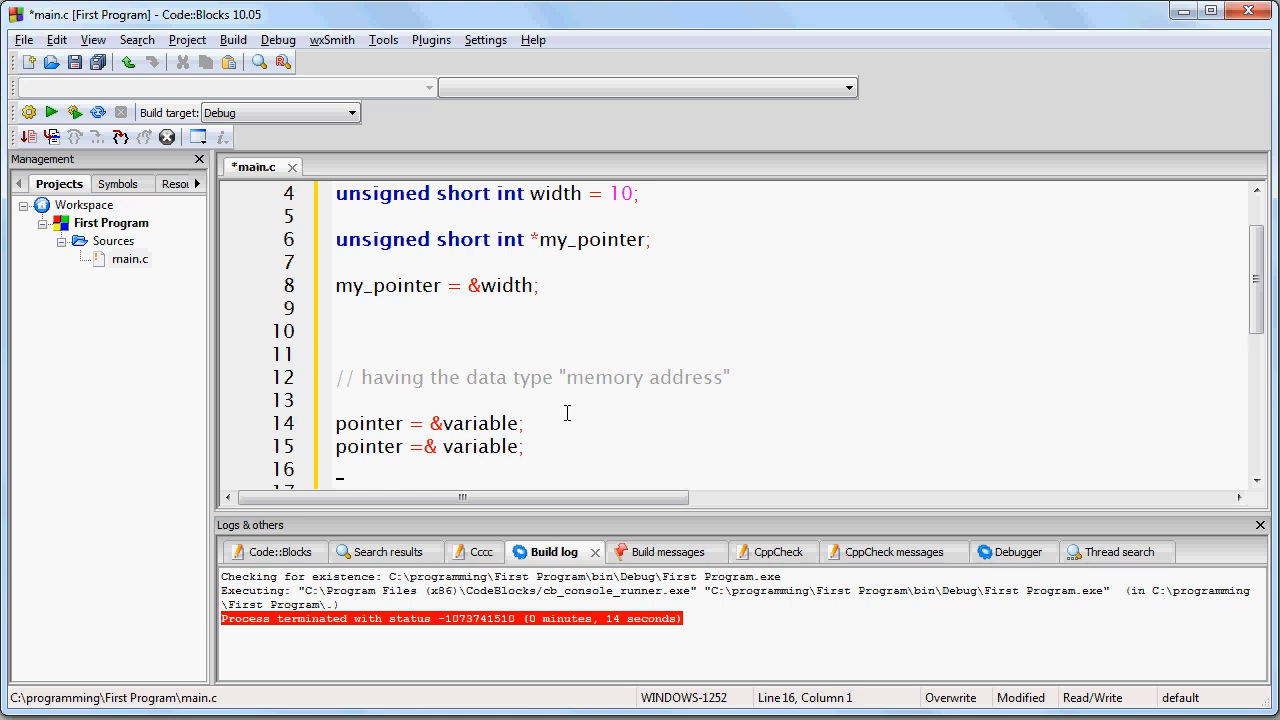
{"action": "type", "text": "p"}
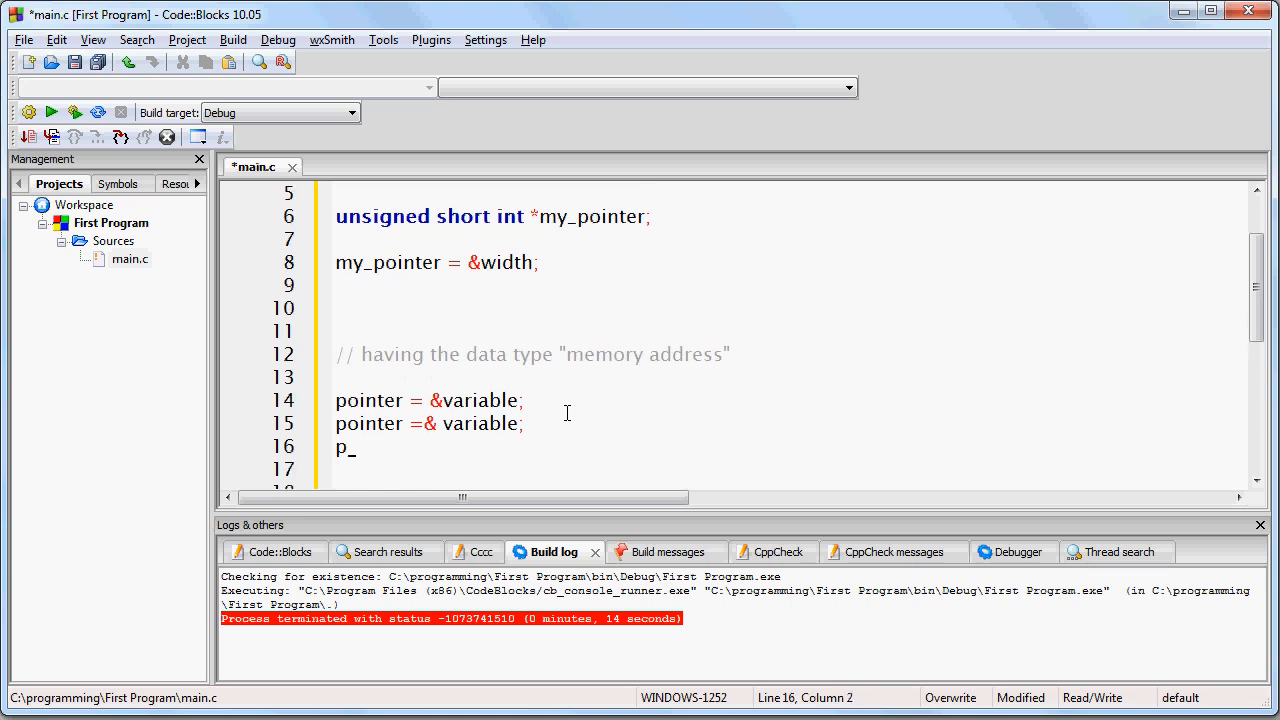
{"action": "type", "text": "ointer = &"}
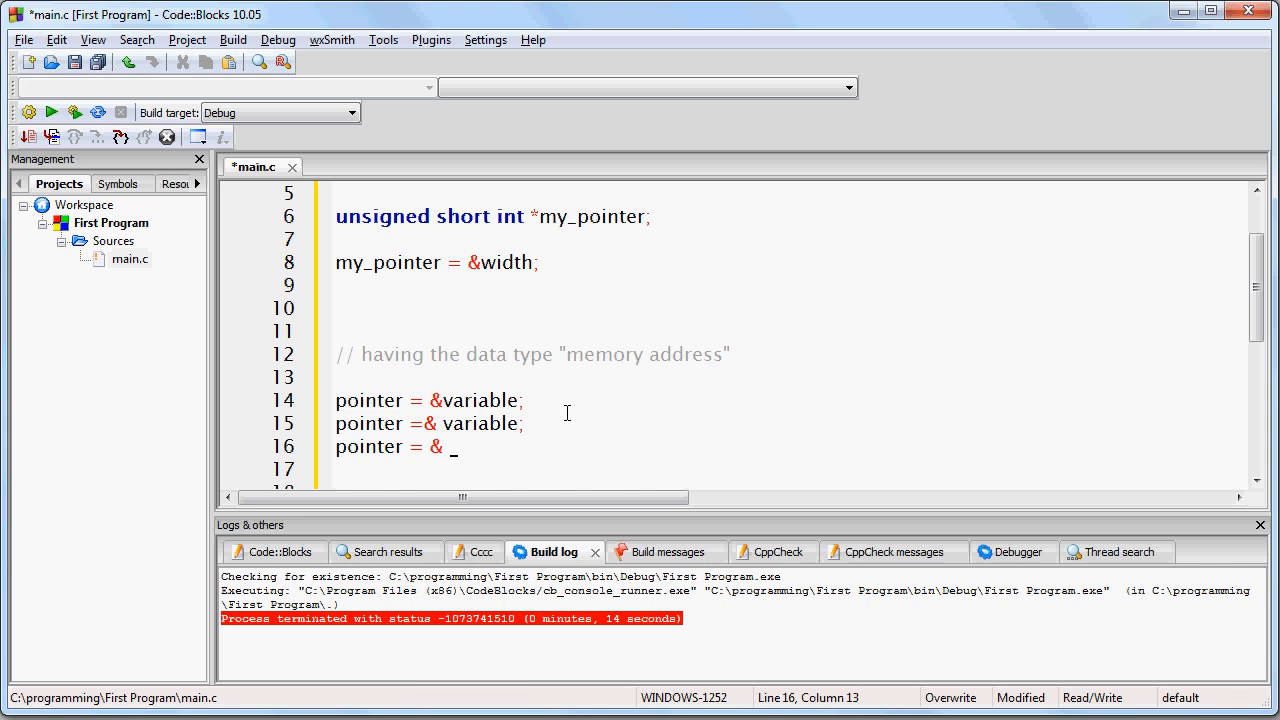
{"action": "type", "text": "variable;"}
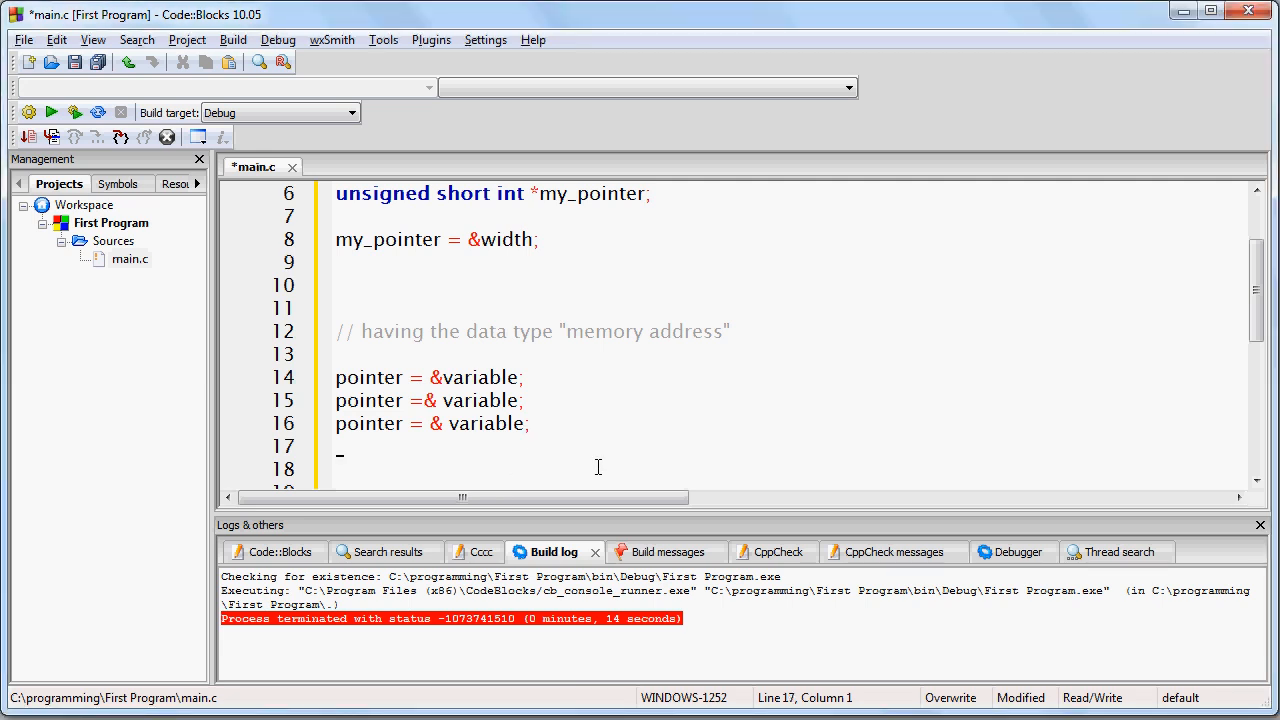
{"action": "mouse_move", "coordinate": [648, 464]}
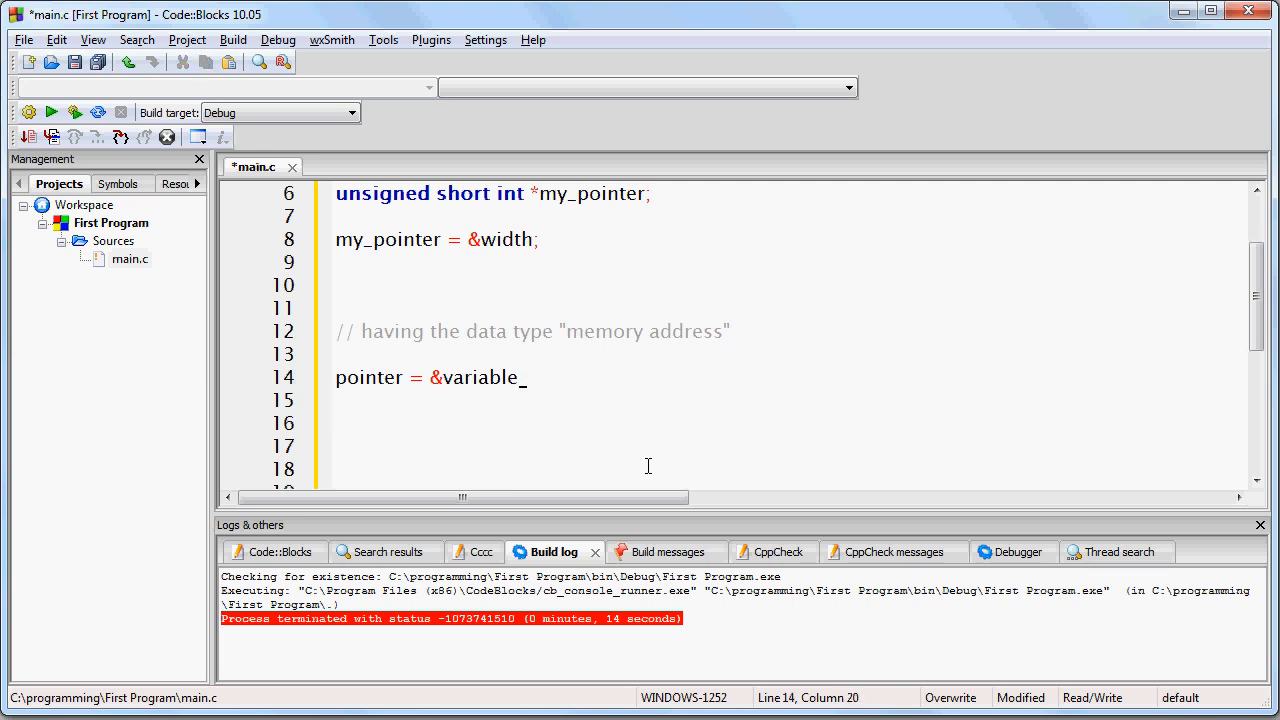
Rewrite line 14 as pointer = &variable; with a comment that it stores the memory address of the variable.
{"action": "key", "text": "BackSpace"}
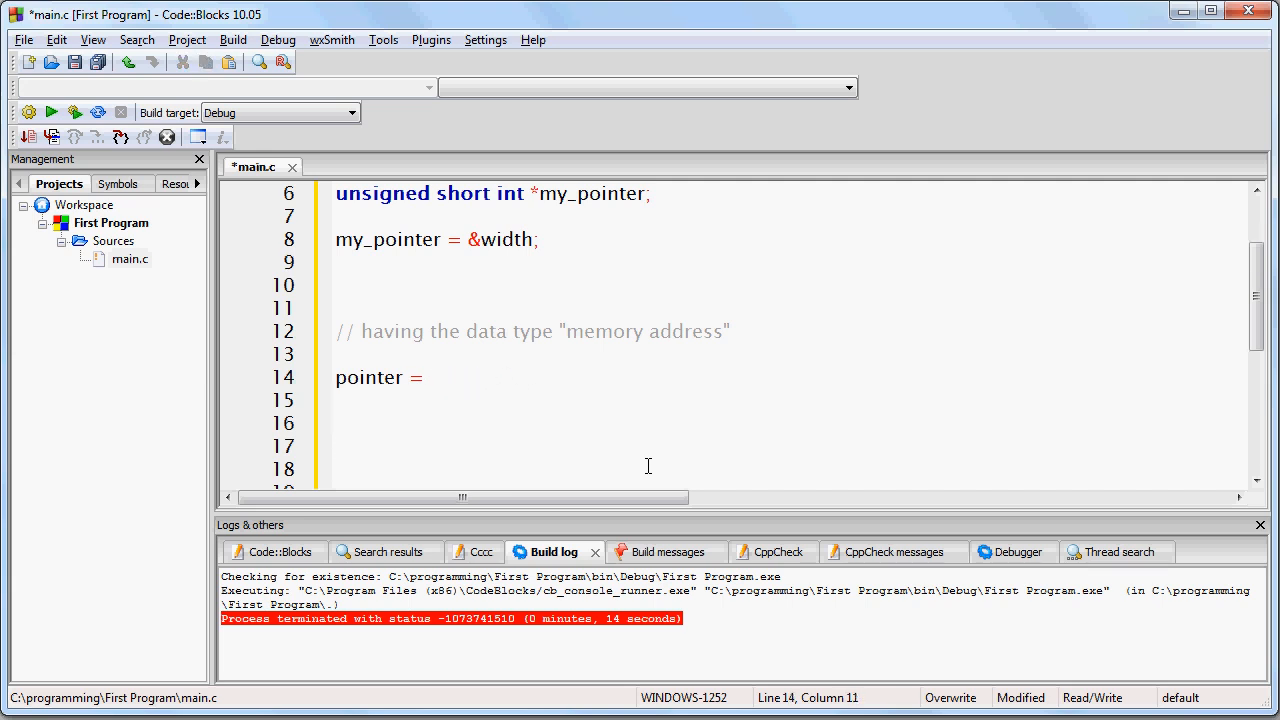
{"action": "type", "text": "the memory add"}
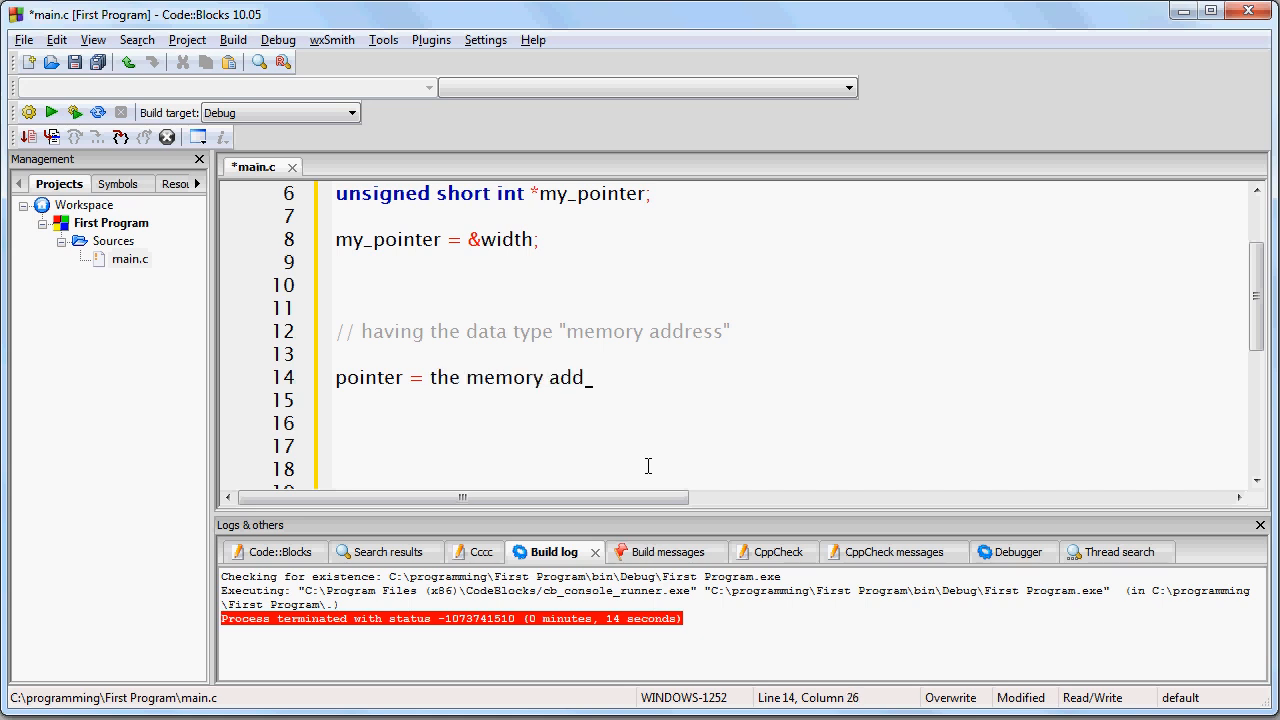
{"action": "type", "text": "ress of the v"}
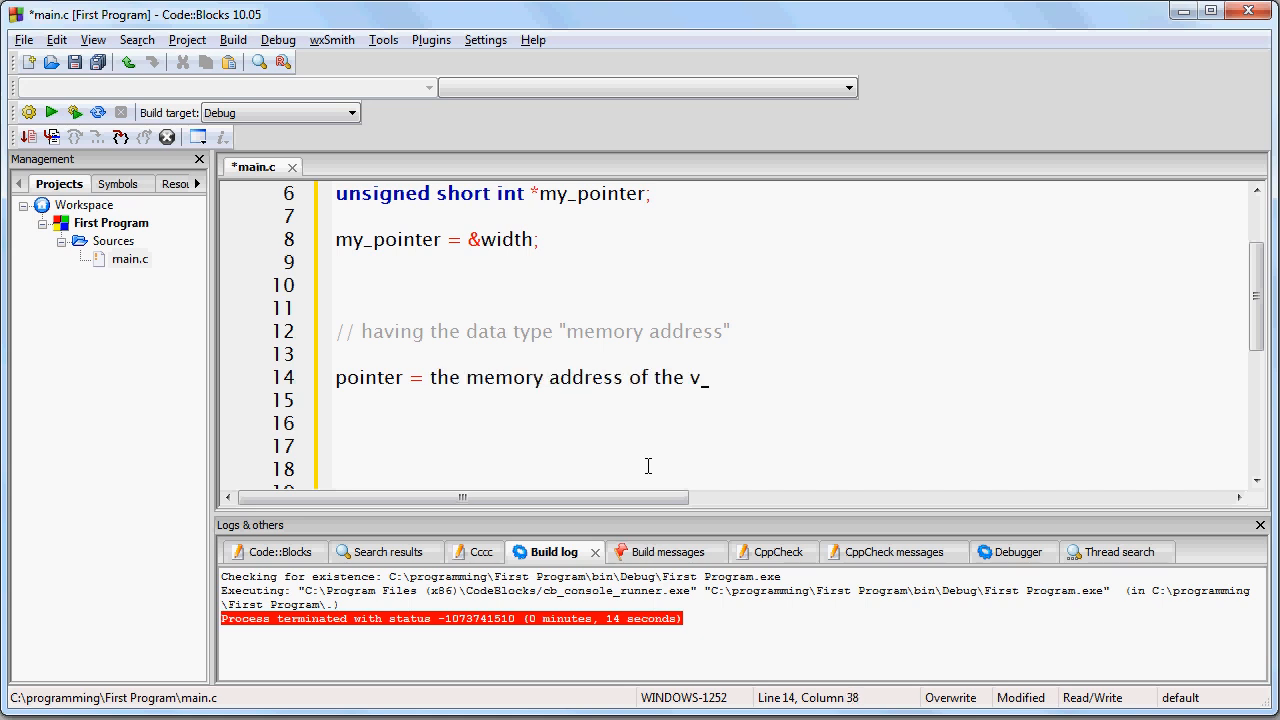
{"action": "type", "text": "ariabl"}
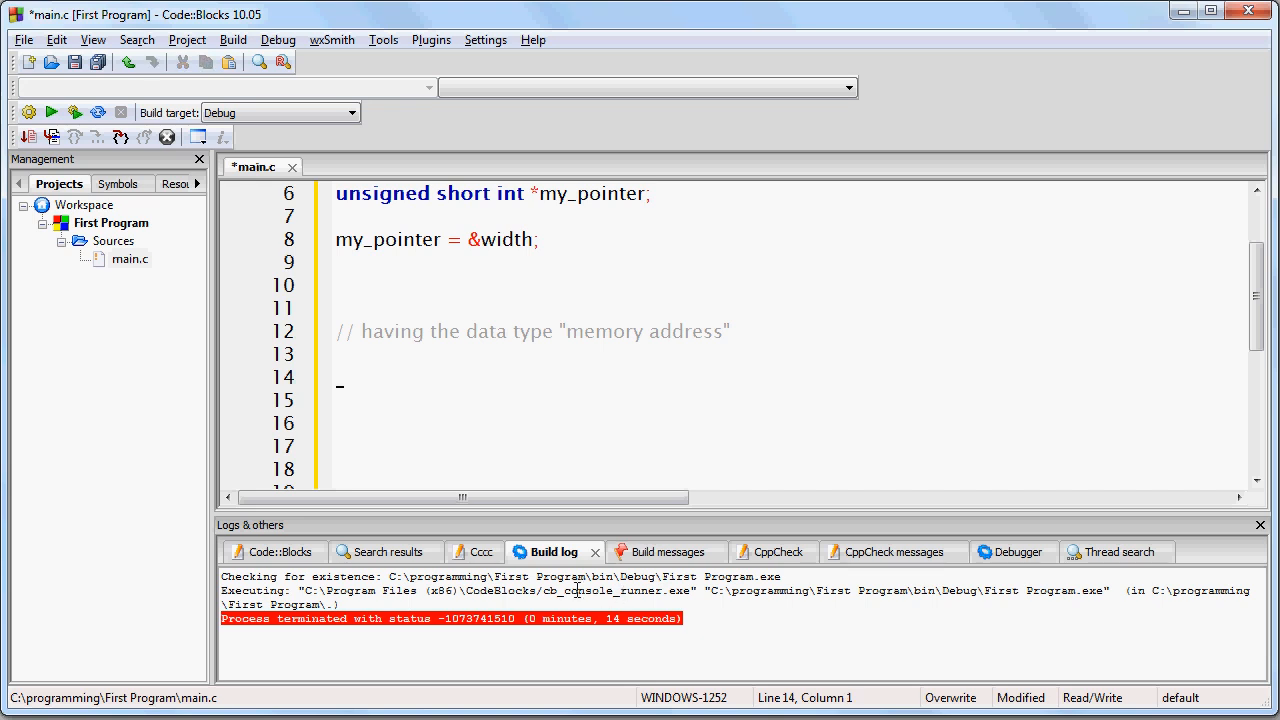
{"action": "type", "text": "pointer ="}
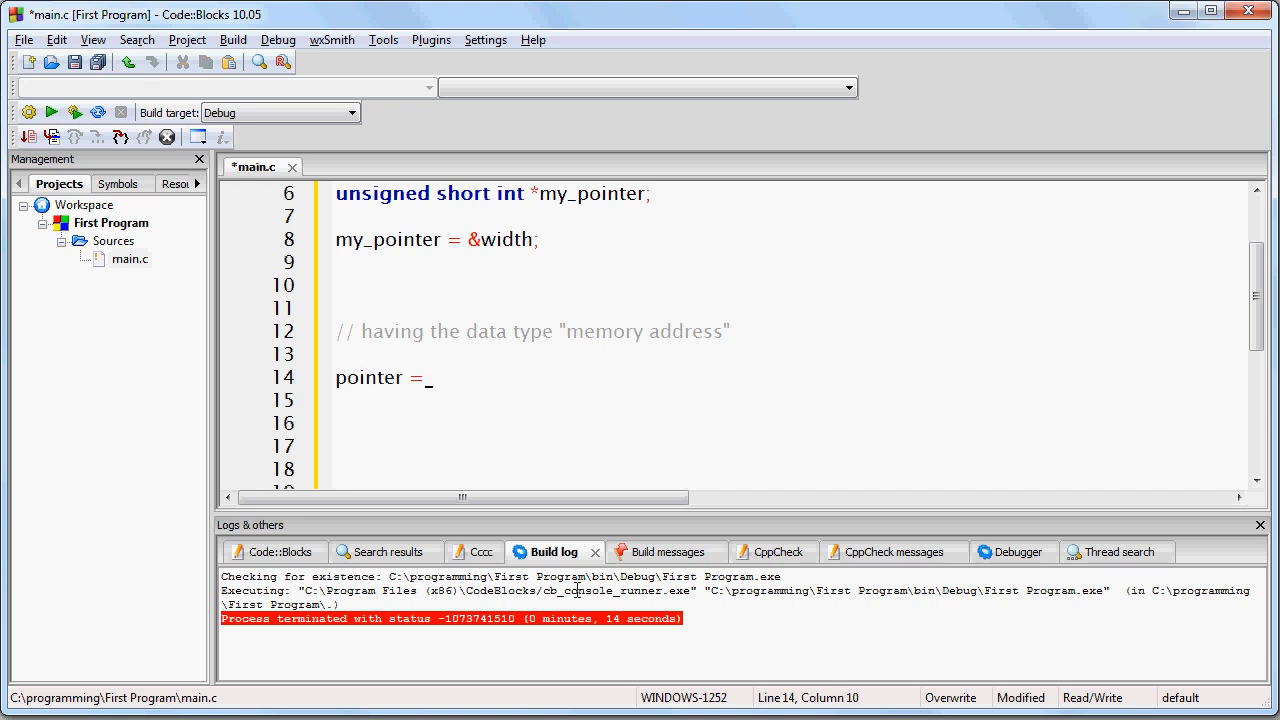
{"action": "type", "text": "&variable; // the variable \"pointer\" now contains the memory address of \"variable"}
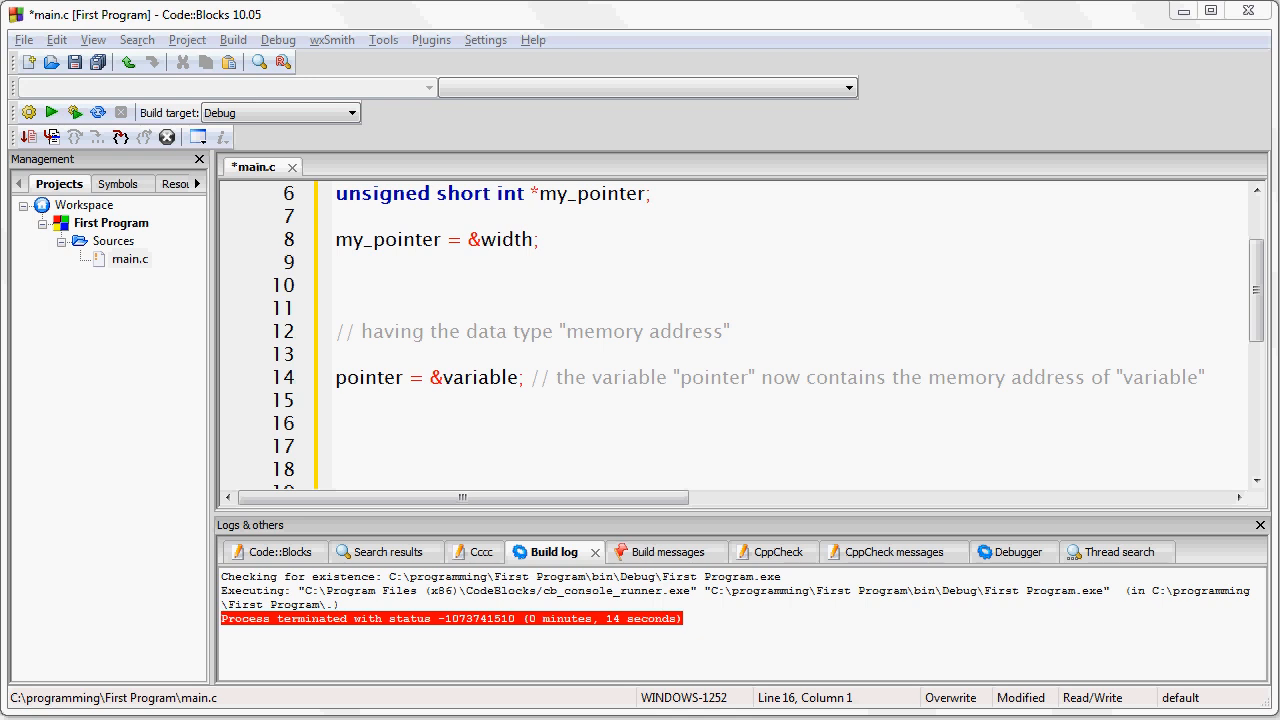
{"action": "mouse_move", "coordinate": [688, 464]}
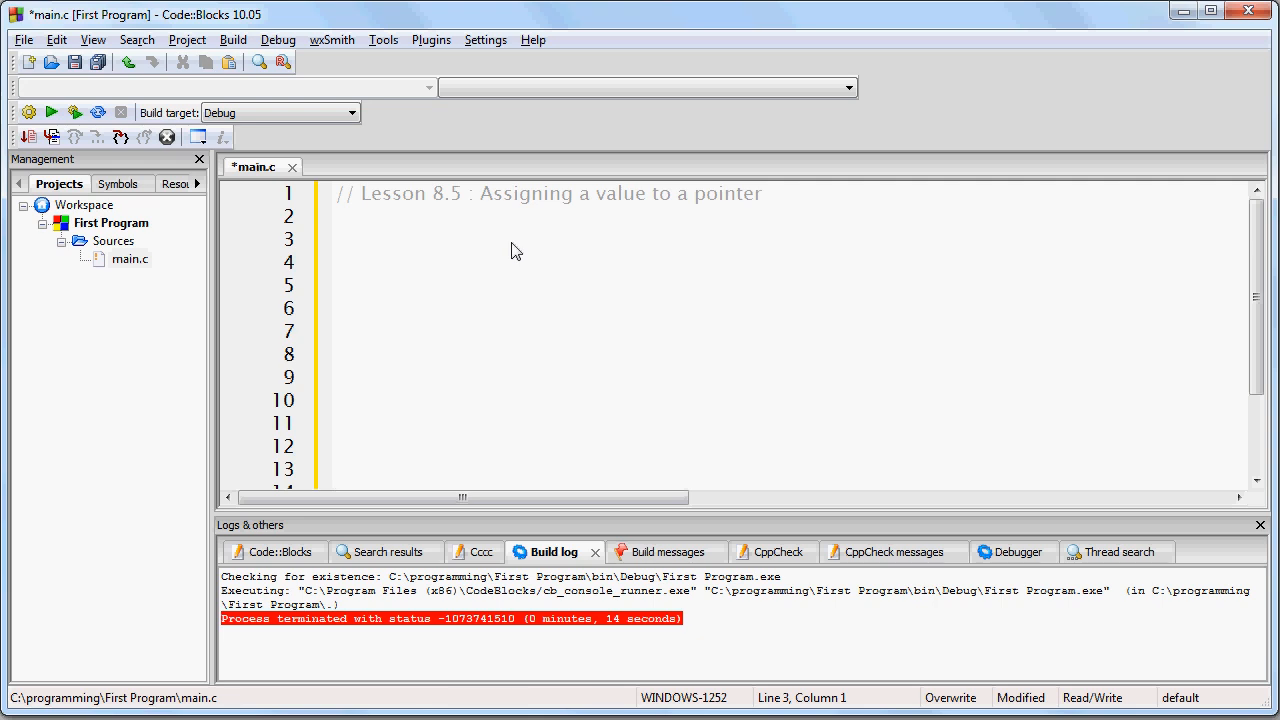
Write the recap lines & = "address of", int *pointer; and pointer = &some_variable;.
{"action": "type", "text": "& = \"address of"}
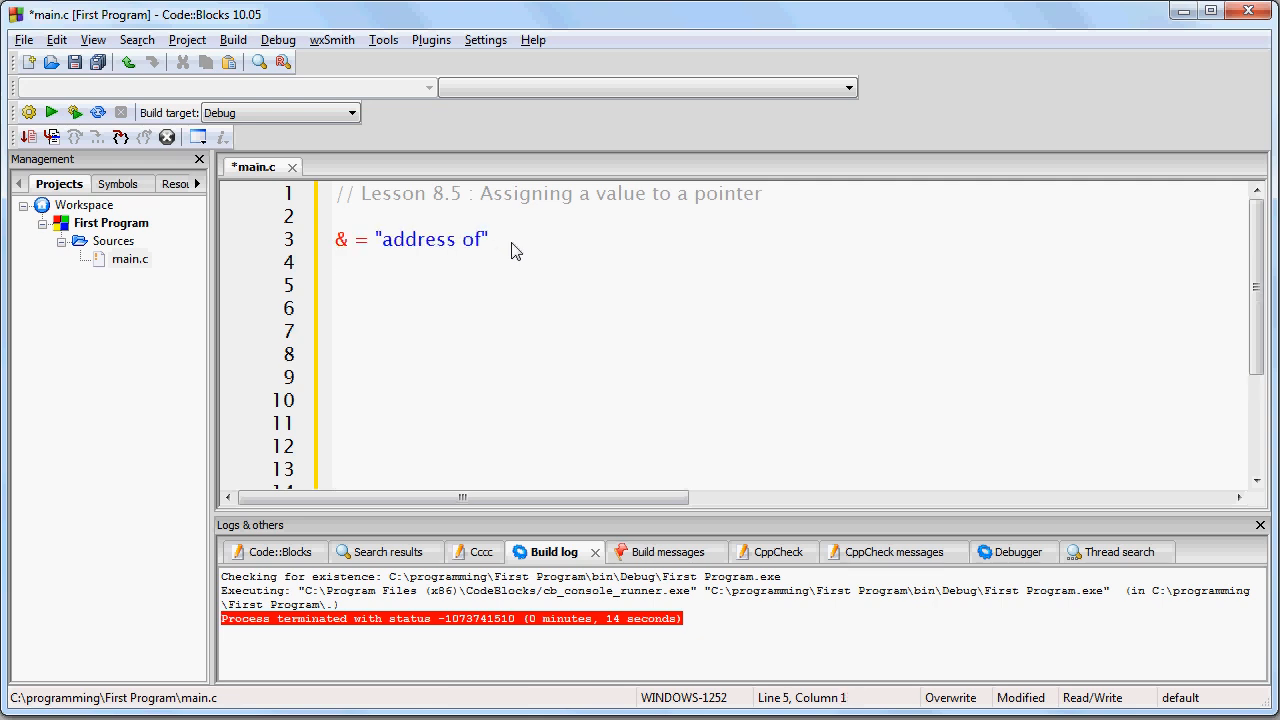
{"action": "type", "text": "int *pointer"}
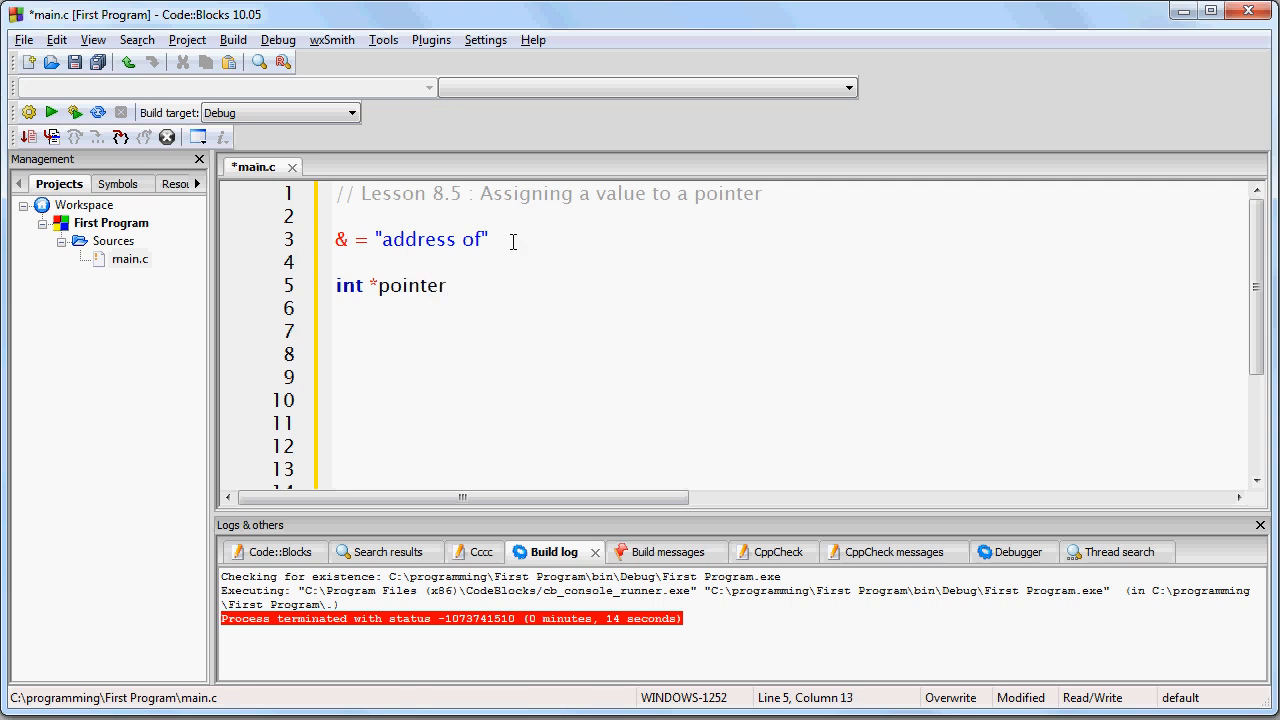
{"action": "type", "text": ";"}
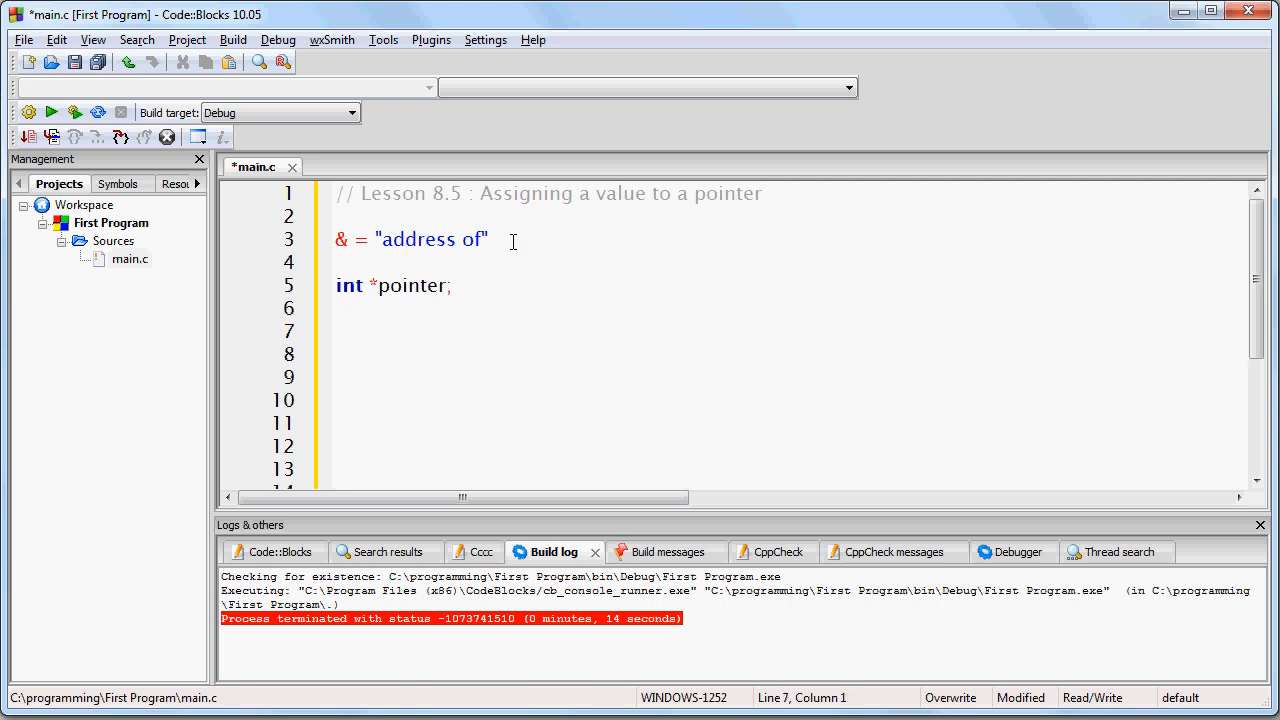
{"action": "type", "text": "pointer"}
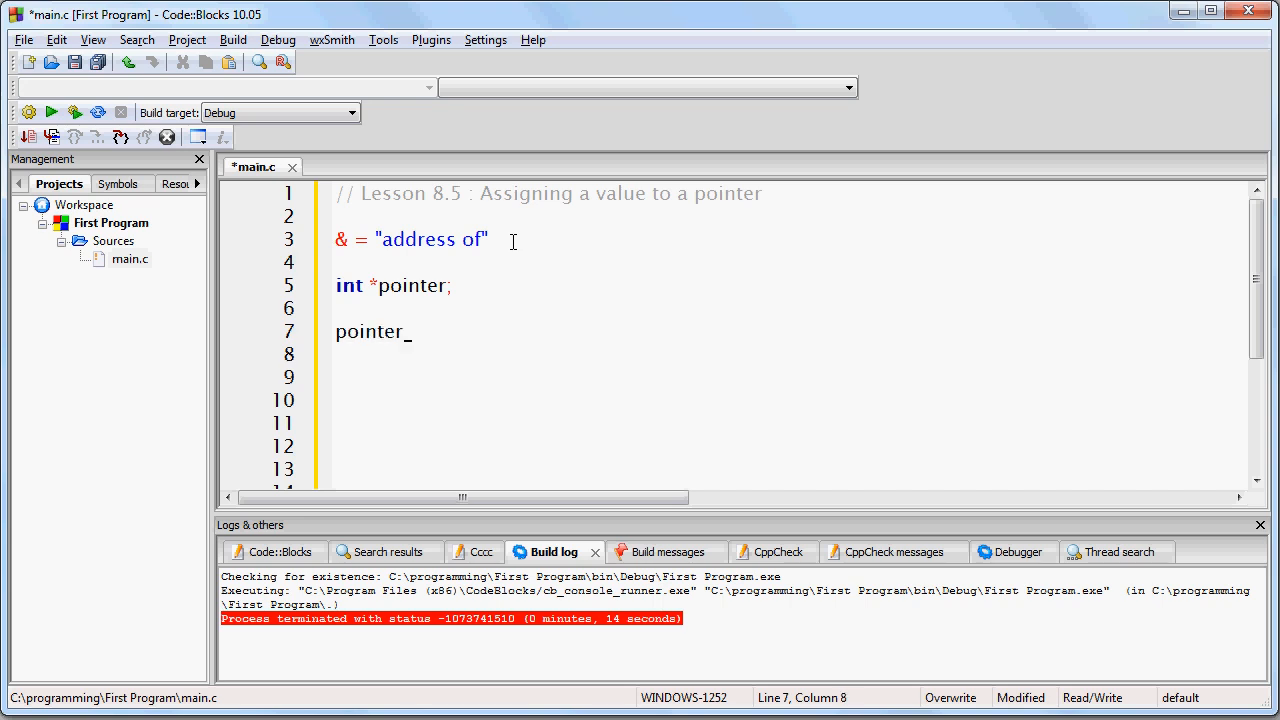
{"action": "type", "text": "= &some_vari"}
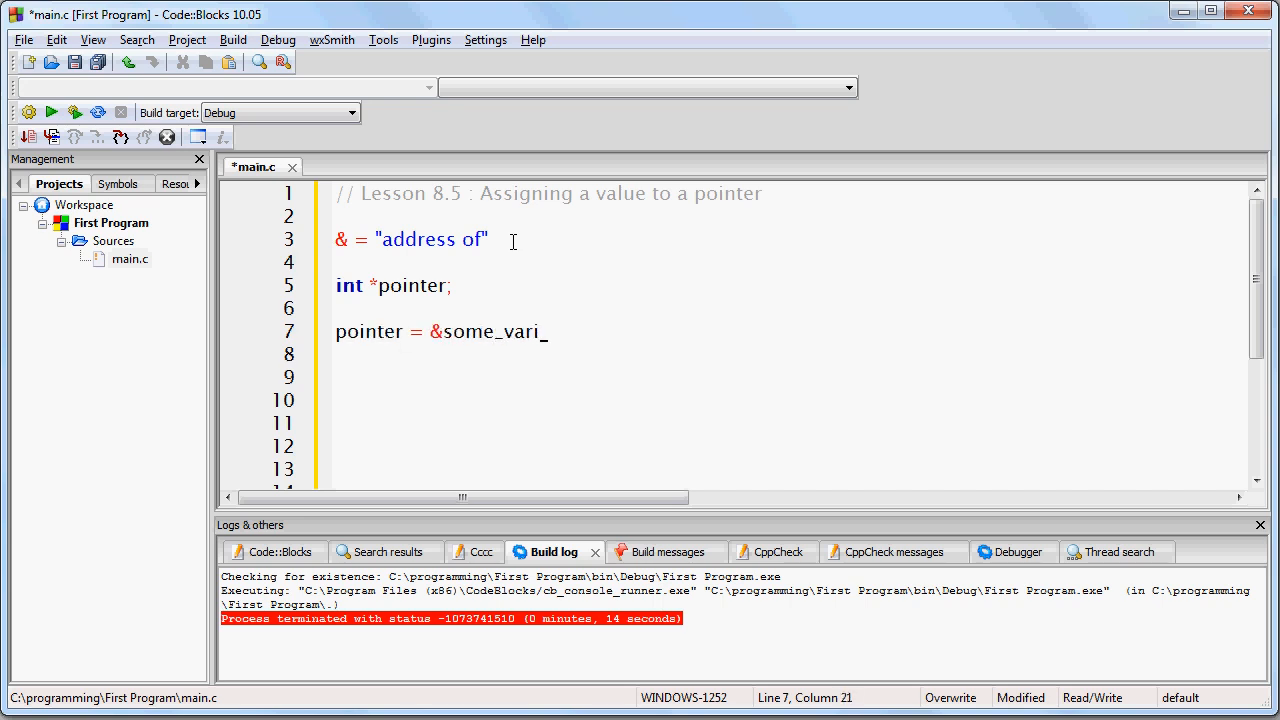
{"action": "type", "text": "able;"}
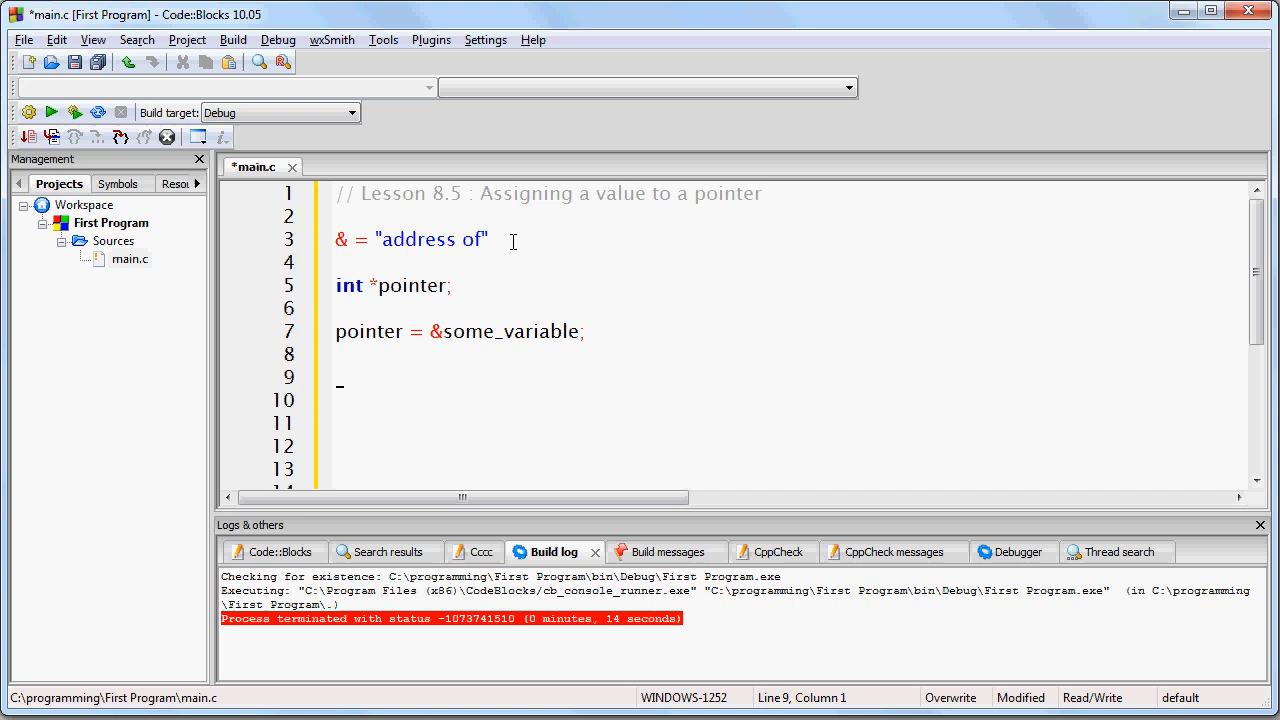